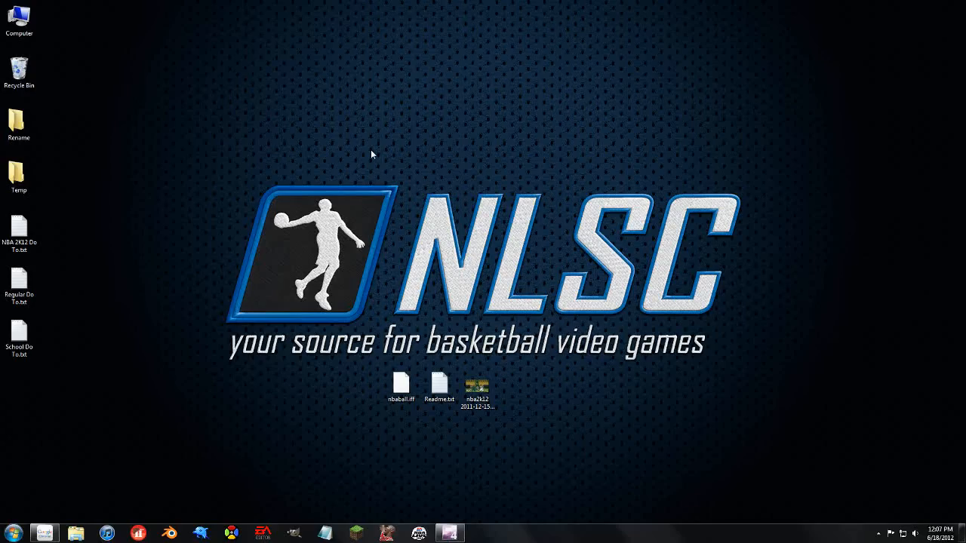
mouse_move(388, 438)
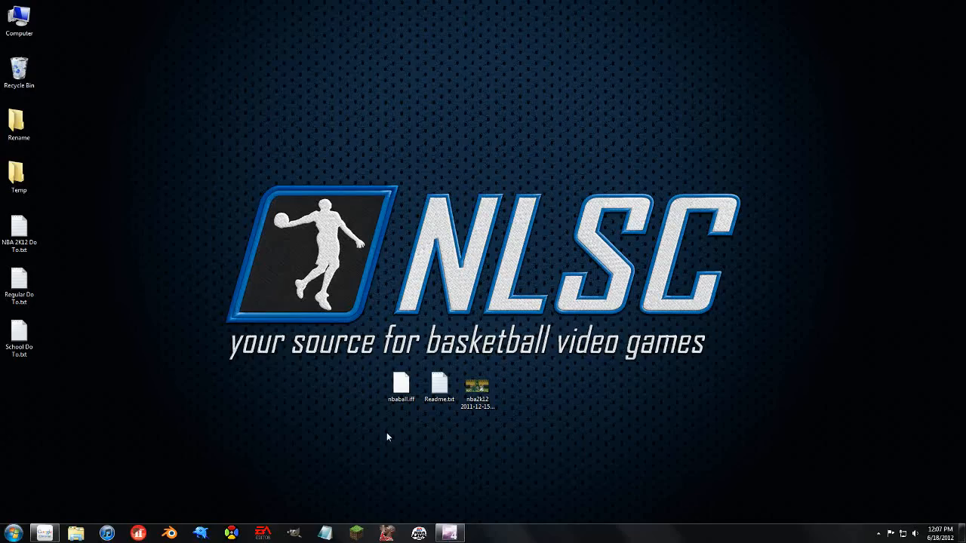
mouse_move(380, 410)
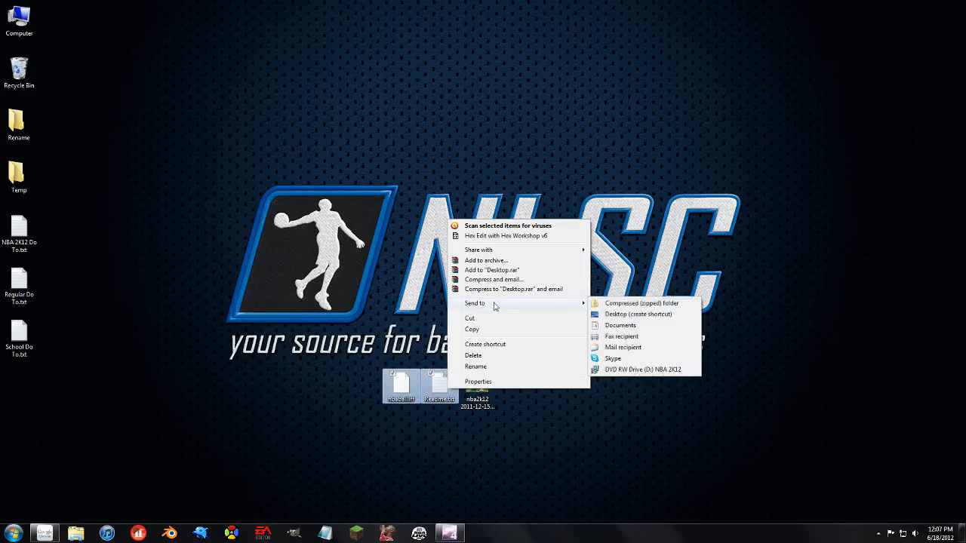
Pack the selected nbaball.iff and Readme.txt into a new NBA Ball.zip archive on the desktop.
click(641, 304)
text(NBA Ball.zip)
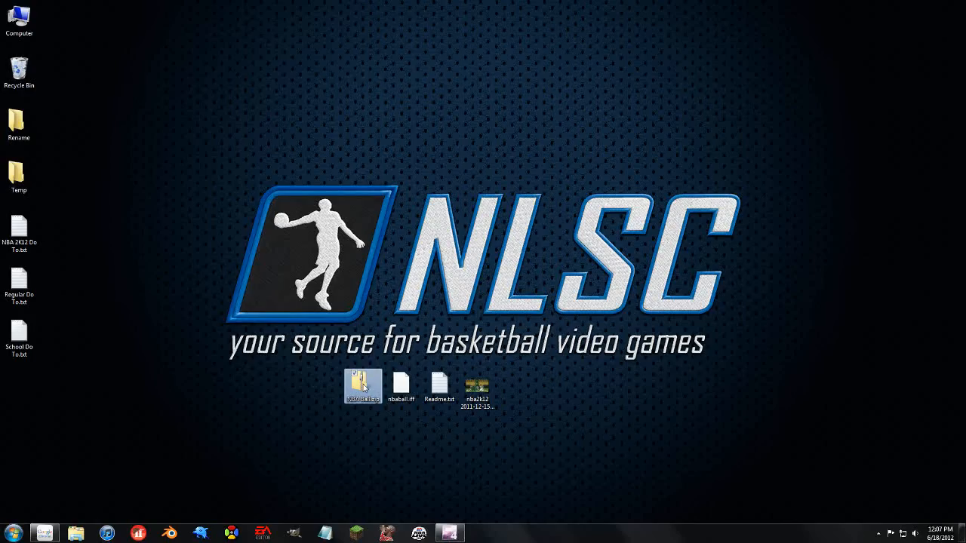
mouse_move(362, 385)
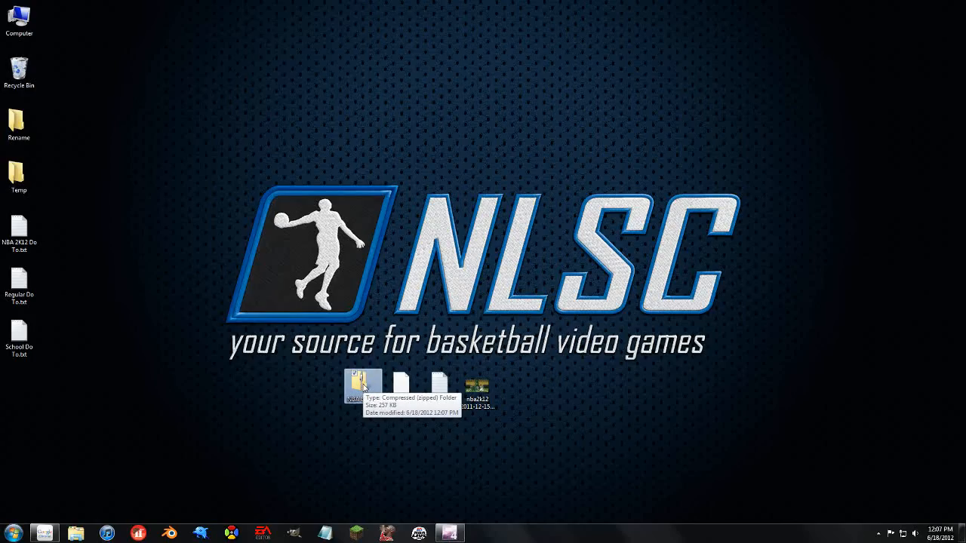
mouse_move(68, 506)
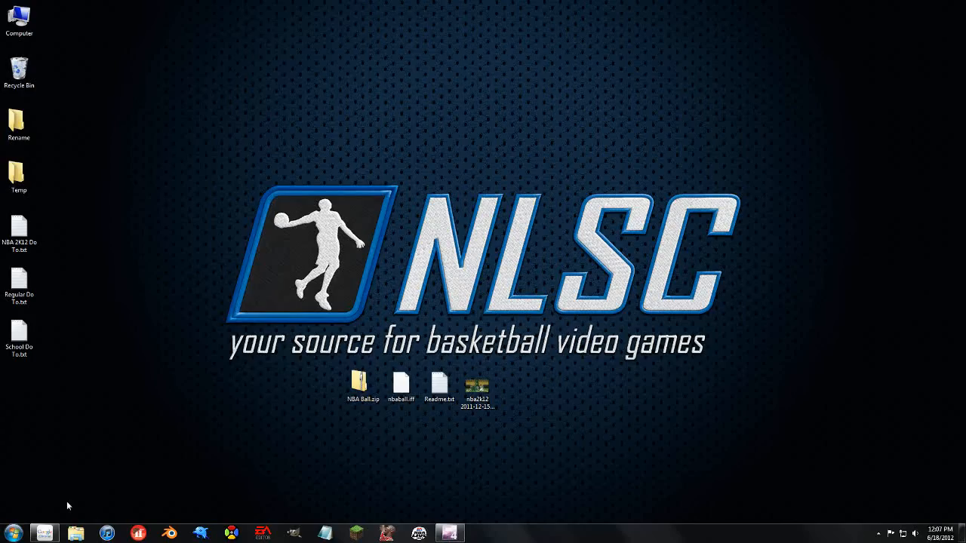
View the NBA 2K12 Celtics screenshot in Windows Photo Viewer, then switch to the browser.
click(478, 399)
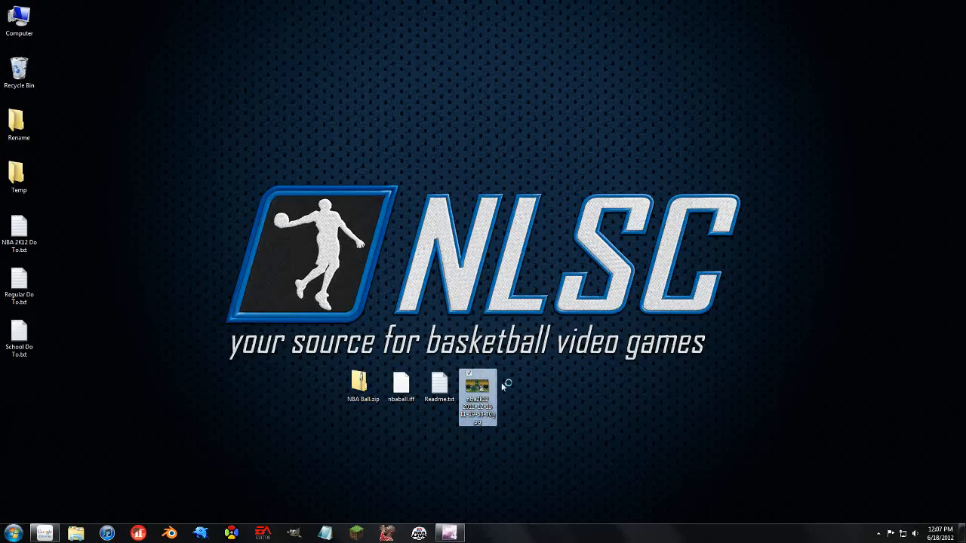
double_click(476, 397)
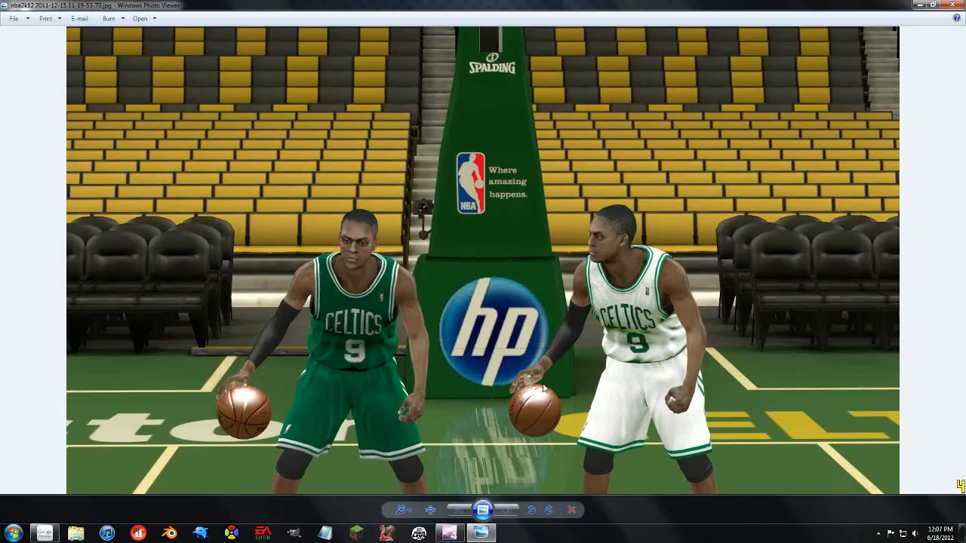
click(957, 9)
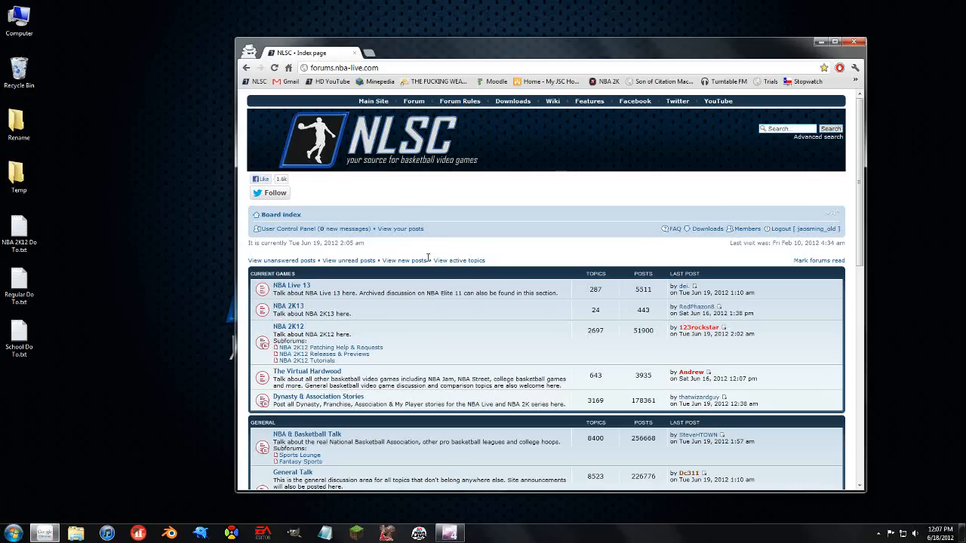
Navigate from Downloads to NBA 2K12 and into the NBA 2K12 Miscellaneous category.
click(708, 229)
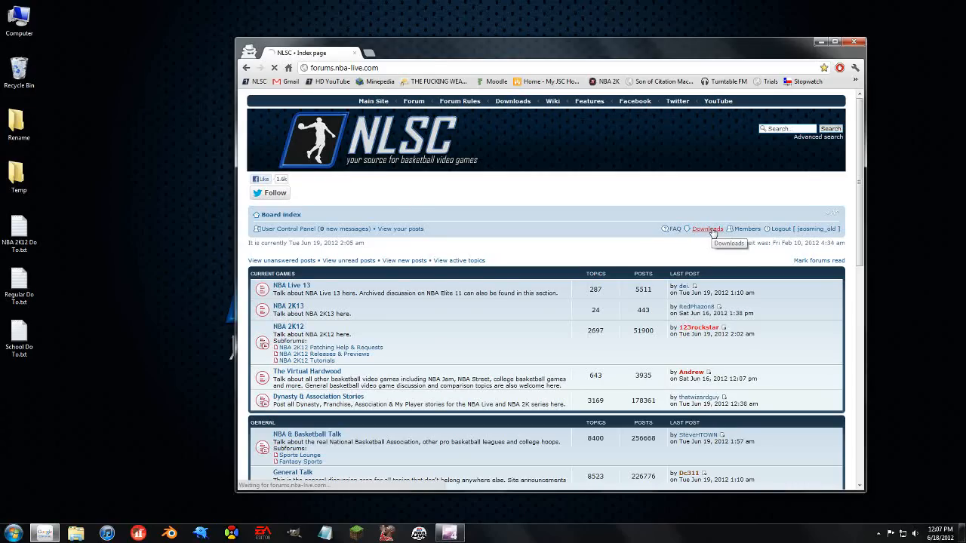
click(706, 230)
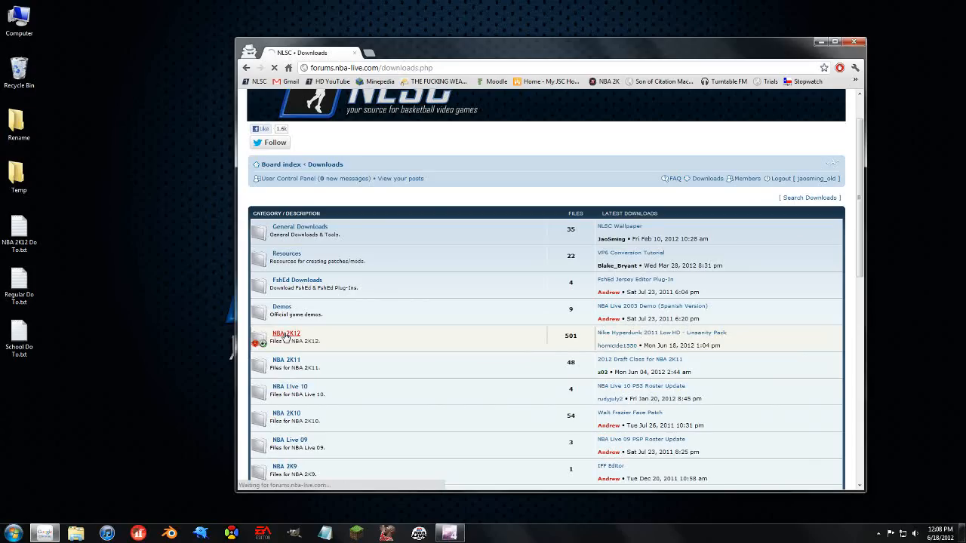
click(287, 334)
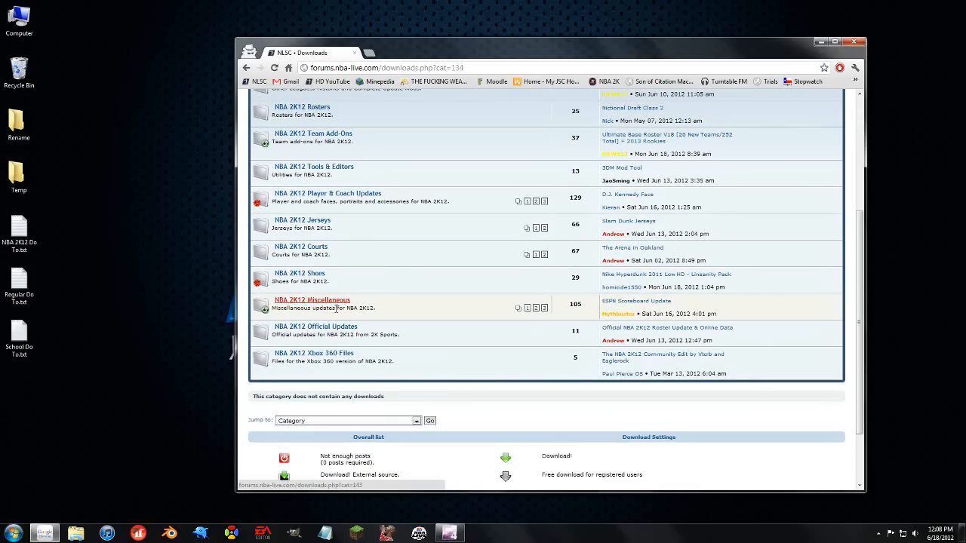
click(312, 299)
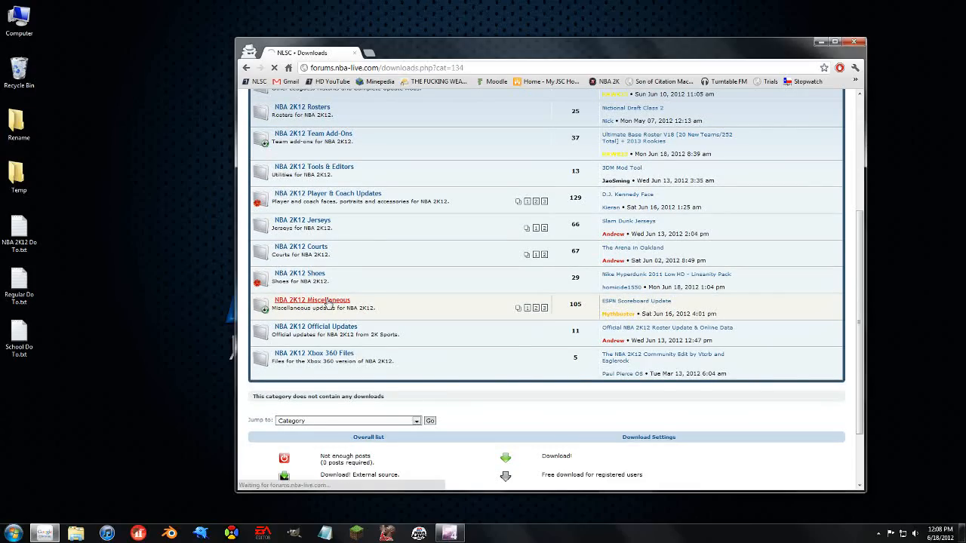
click(311, 299)
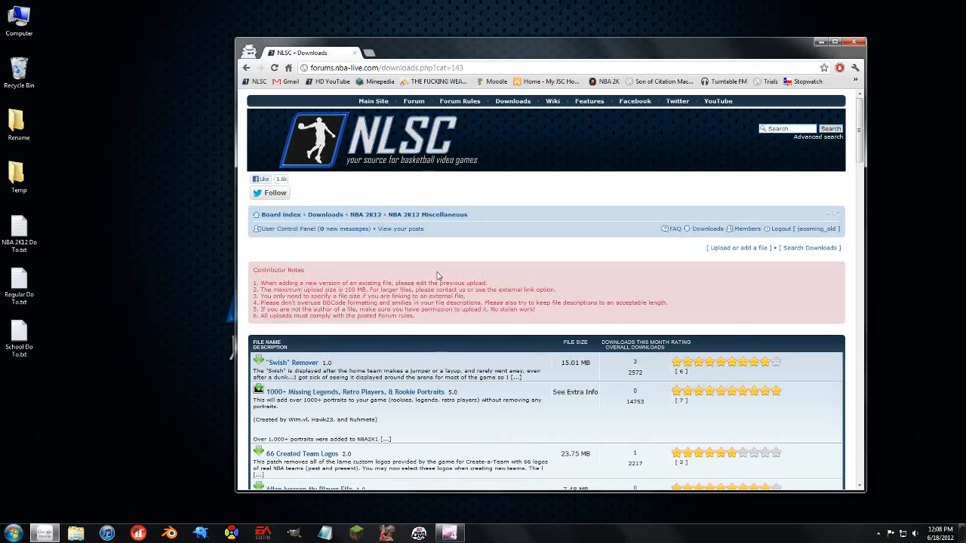
mouse_move(776, 251)
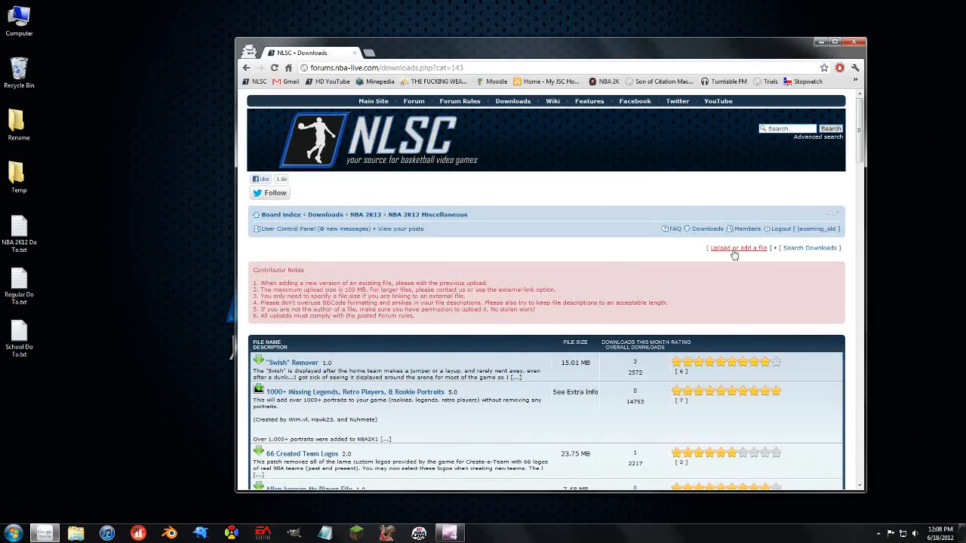
Start a new upload in this category named 'NBA Ball Update'.
click(736, 247)
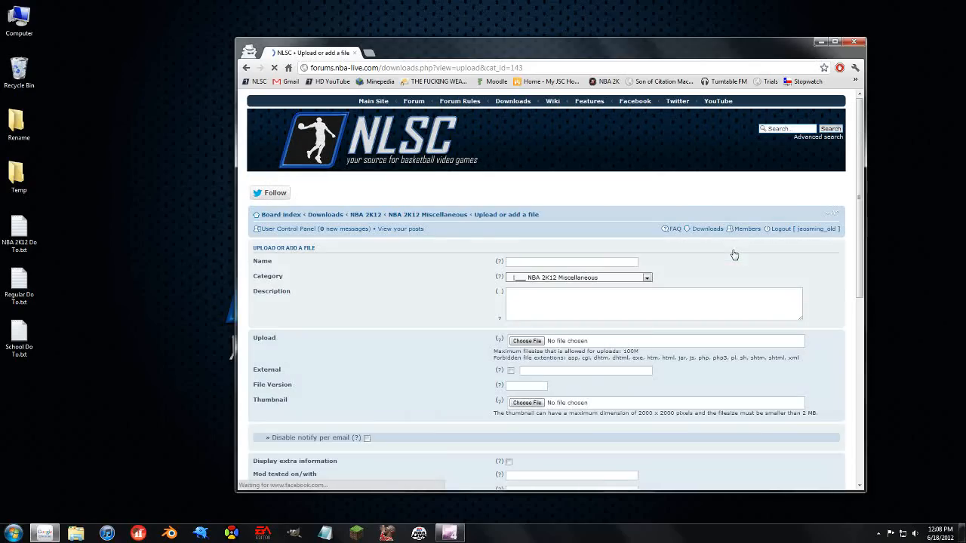
click(570, 263)
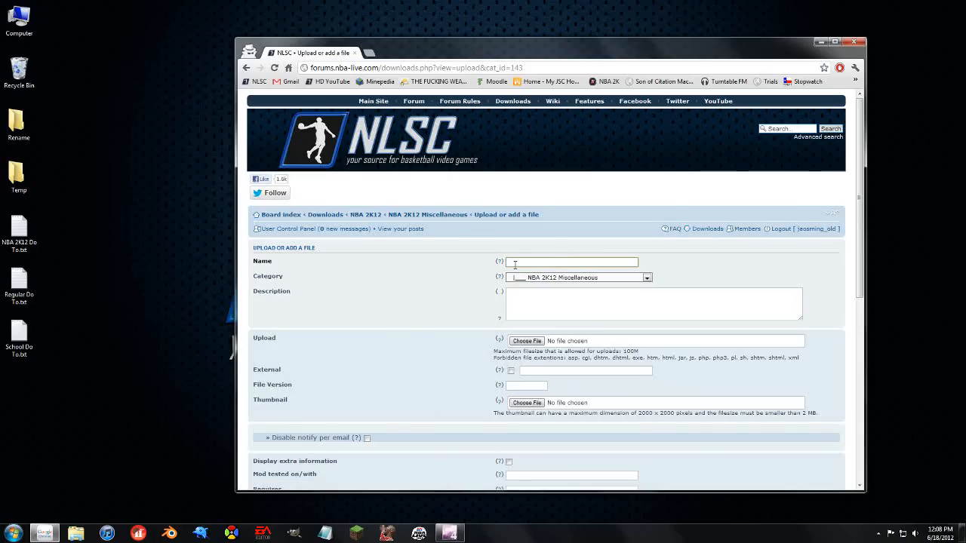
text(NBA B)
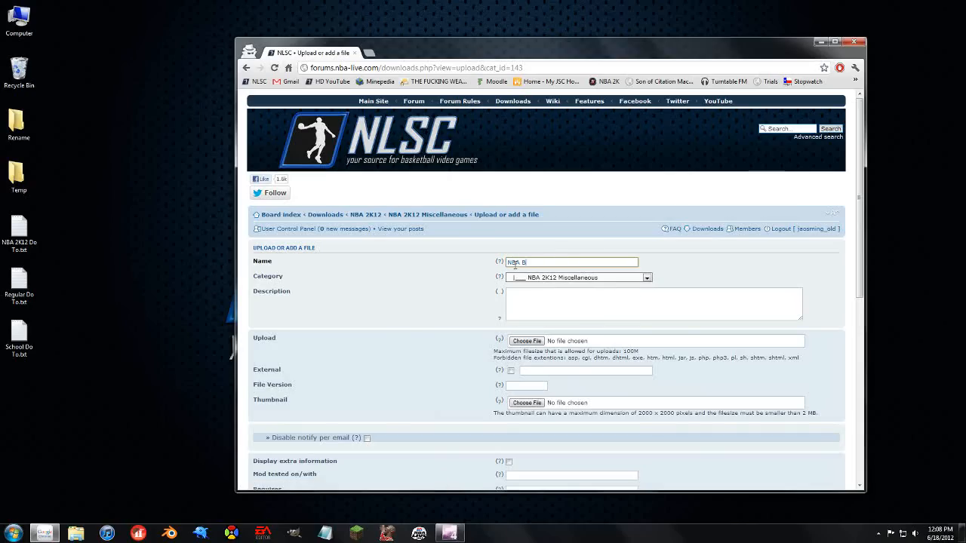
text(NBA Ball Update)
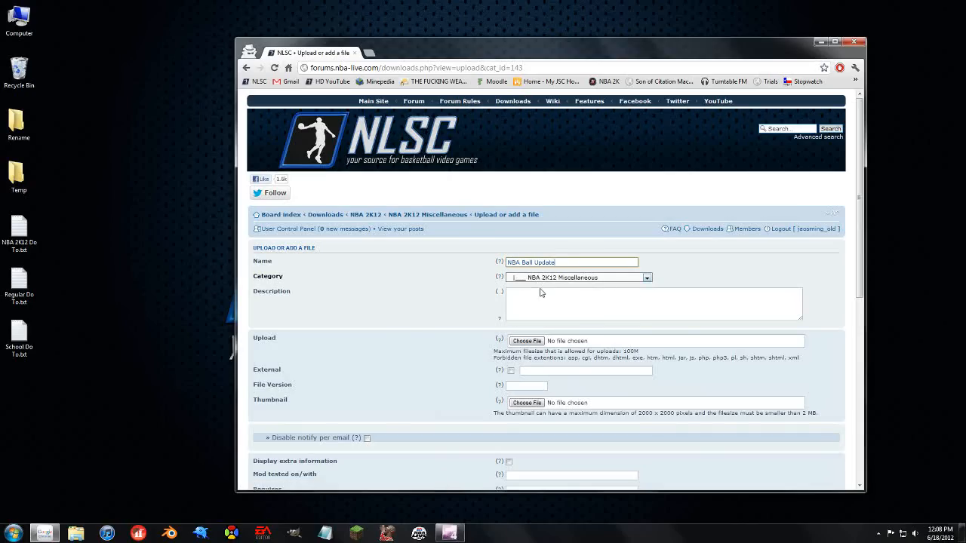
Describe it as 'This is a ball update for NBA 2K12'.
click(565, 305)
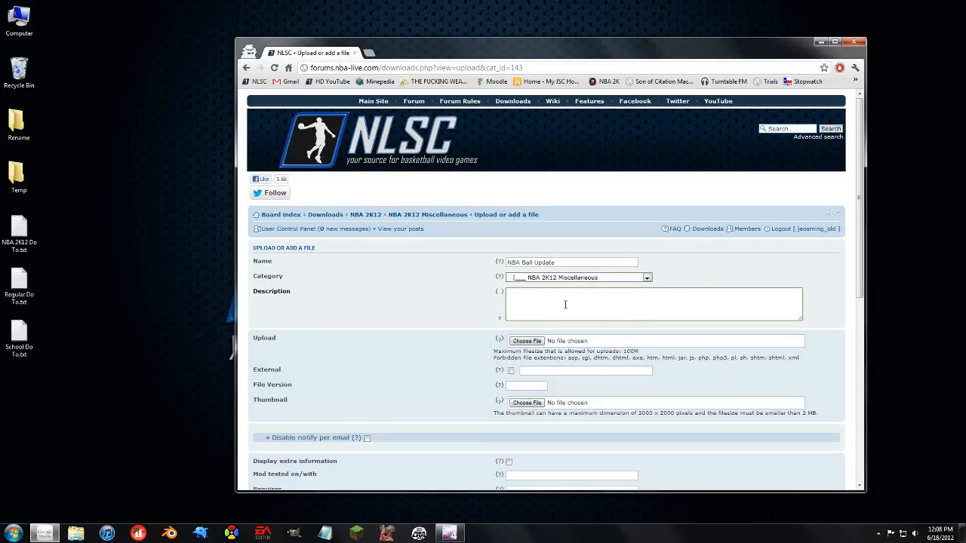
text(This is a ball)
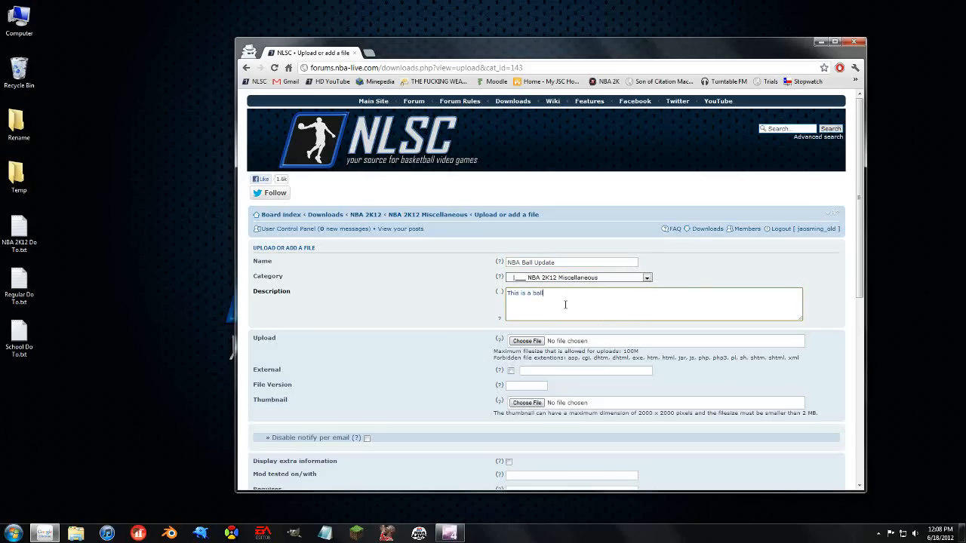
text(update for NBA 2K12)
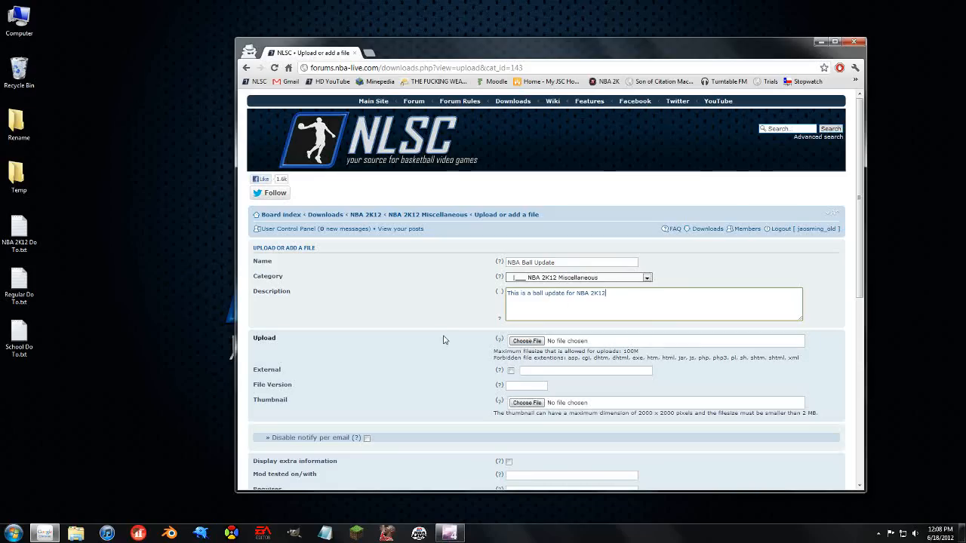
click(525, 341)
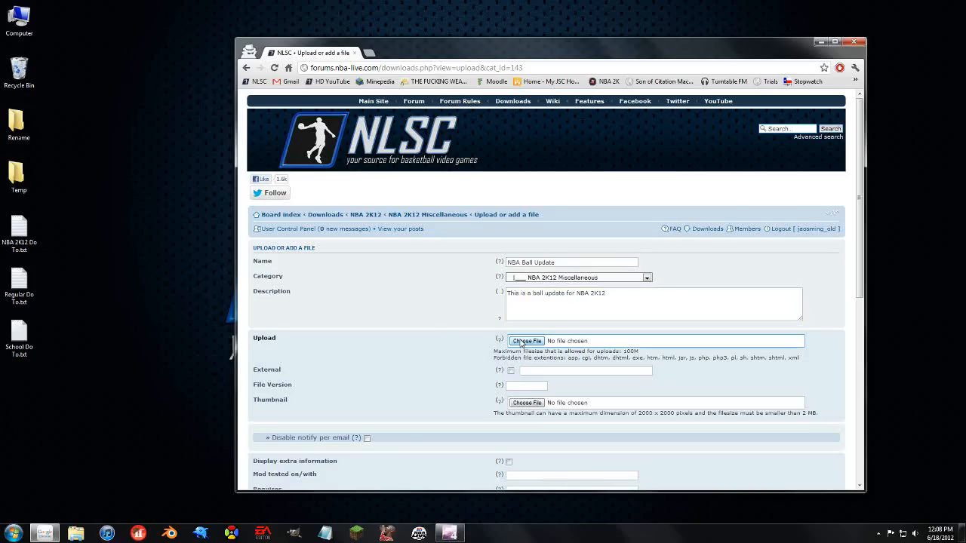
Attach NBA Ball.zip from the desktop as the upload and set file version 1.0.
click(526, 342)
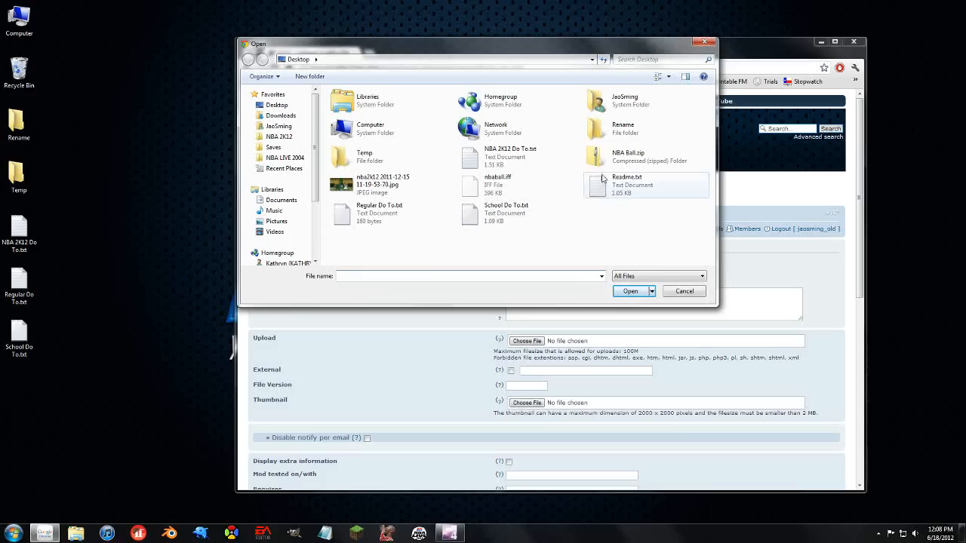
click(628, 156)
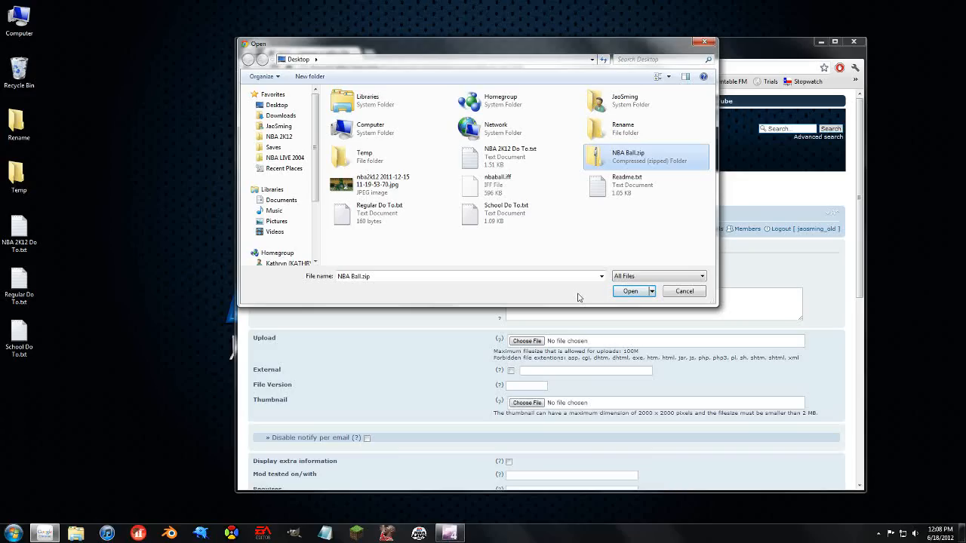
click(629, 290)
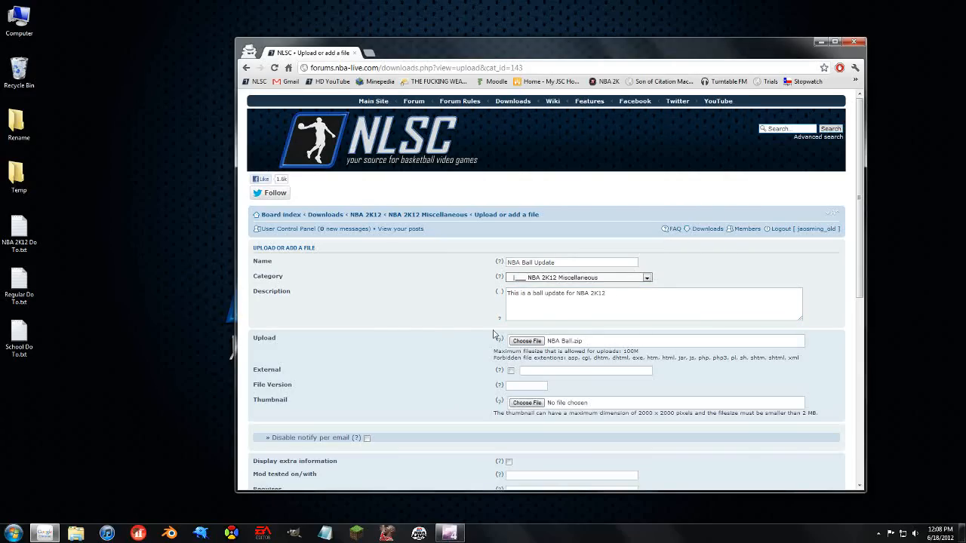
scroll(down, 3)
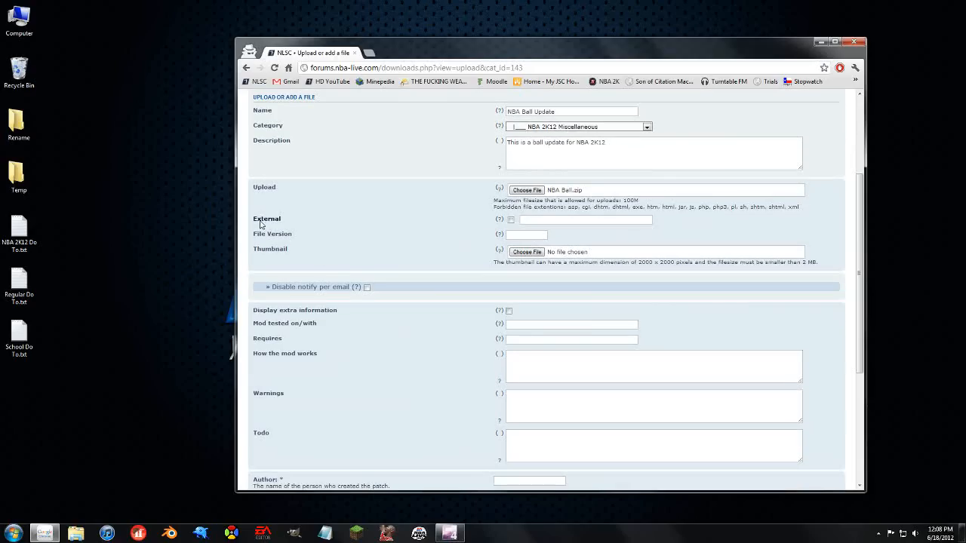
text(1.0)
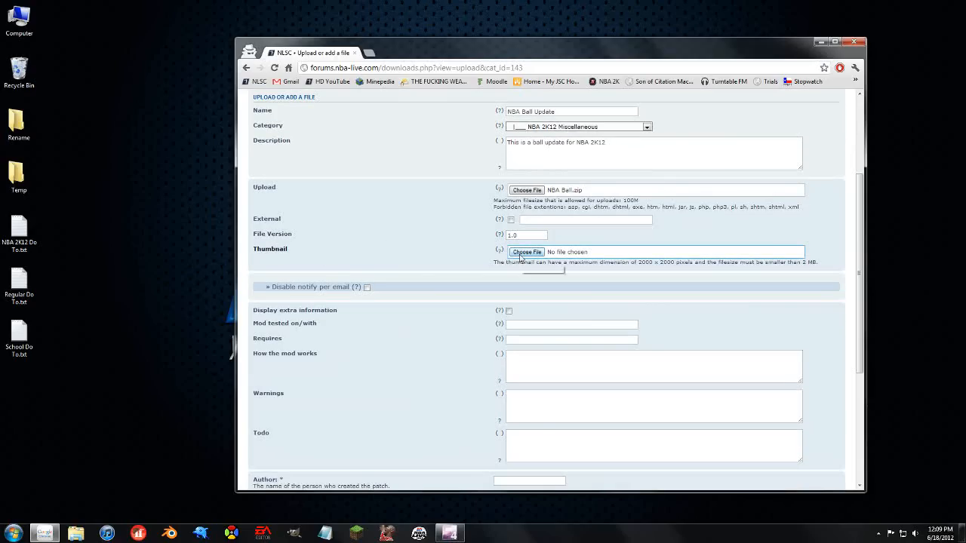
Choose the NBA 2K12 JPG screenshot as the download's thumbnail.
click(525, 252)
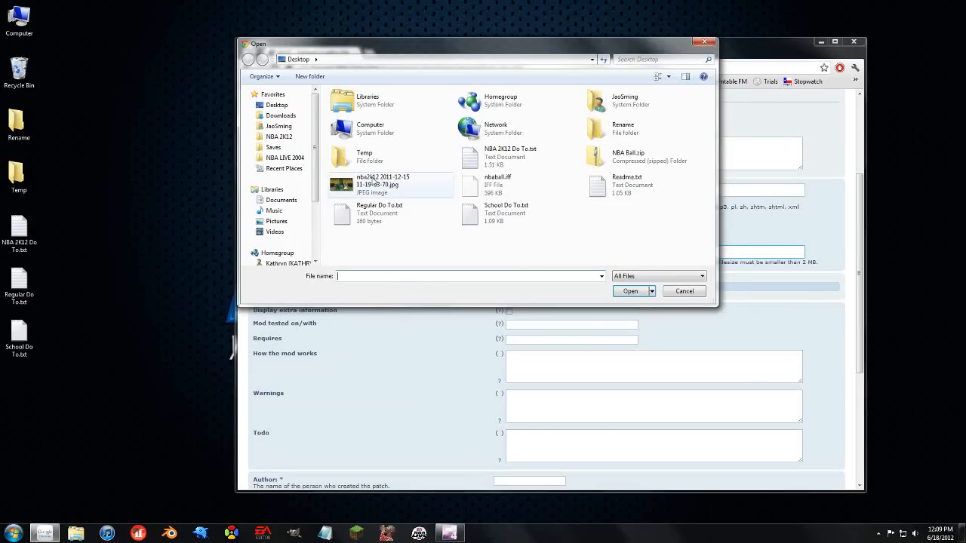
click(631, 290)
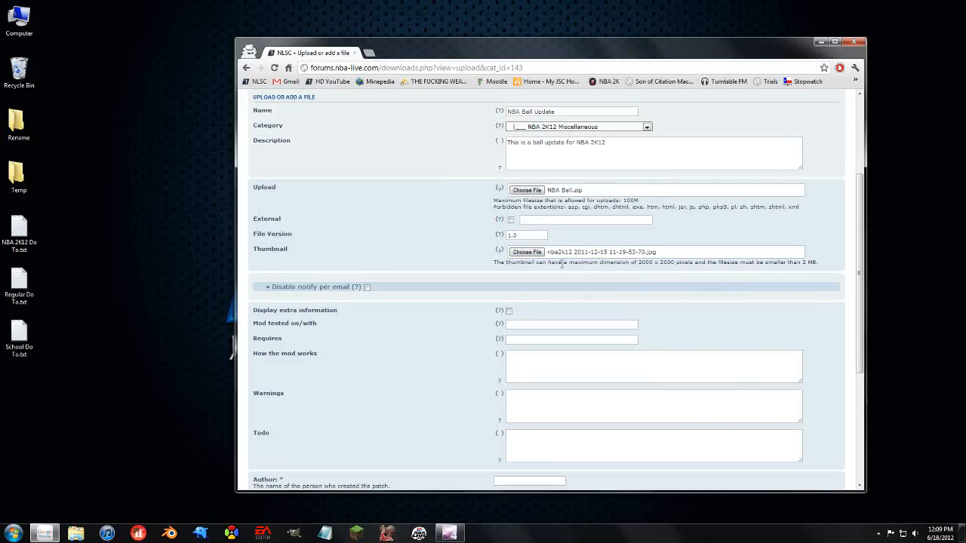
Step through the optional fields and enter JaoSming as the author.
scroll(down, 3)
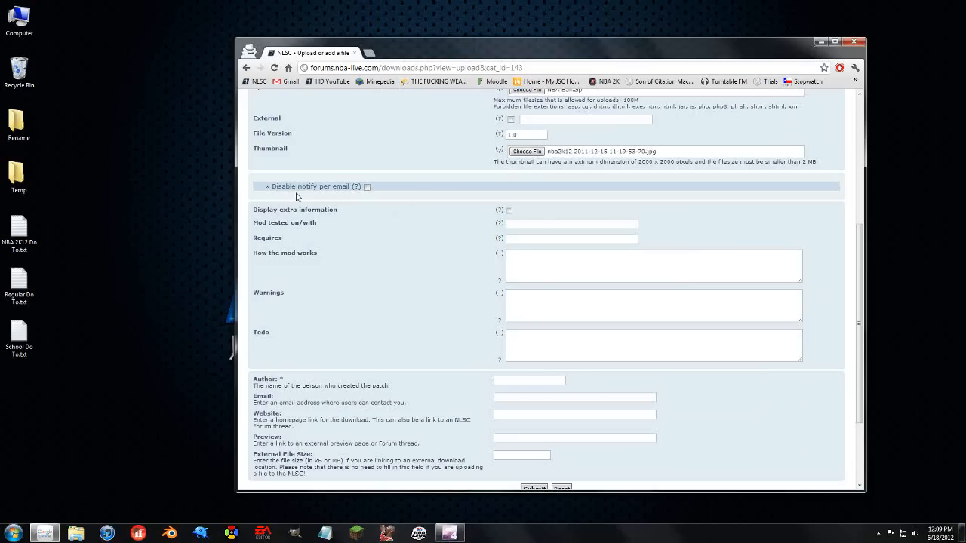
click(510, 210)
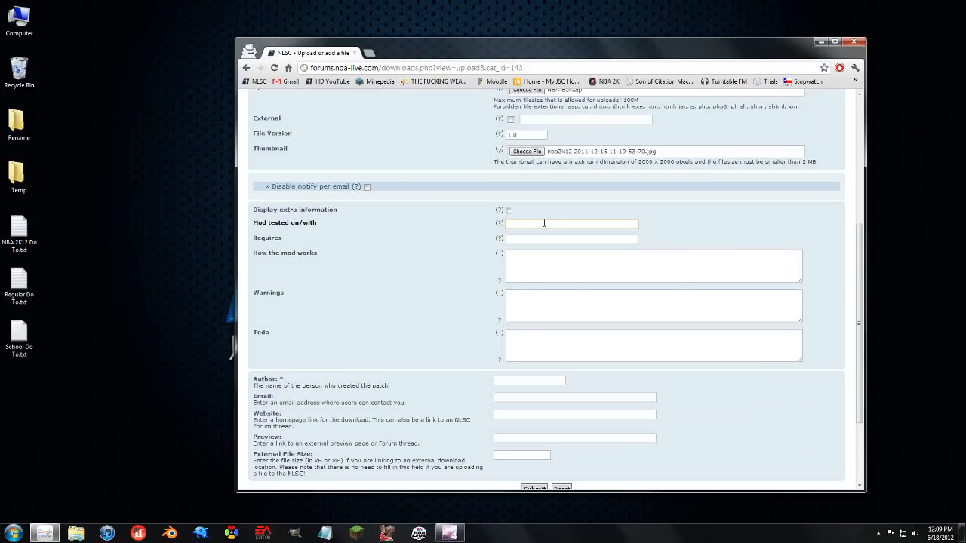
click(570, 239)
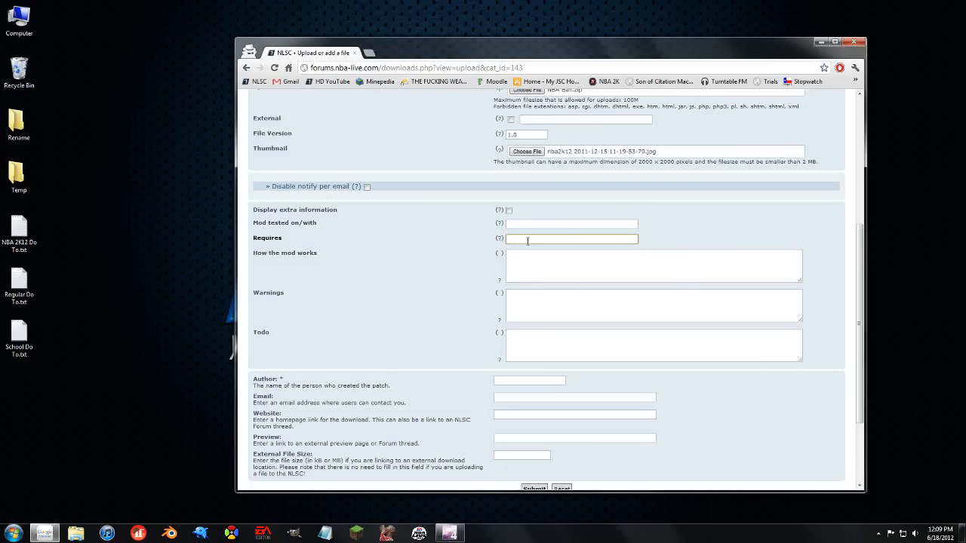
click(652, 266)
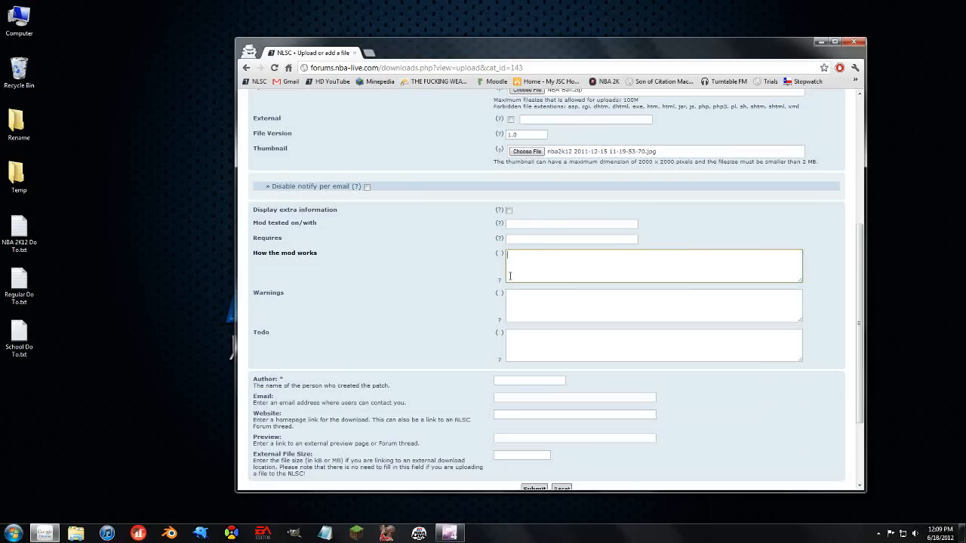
click(537, 345)
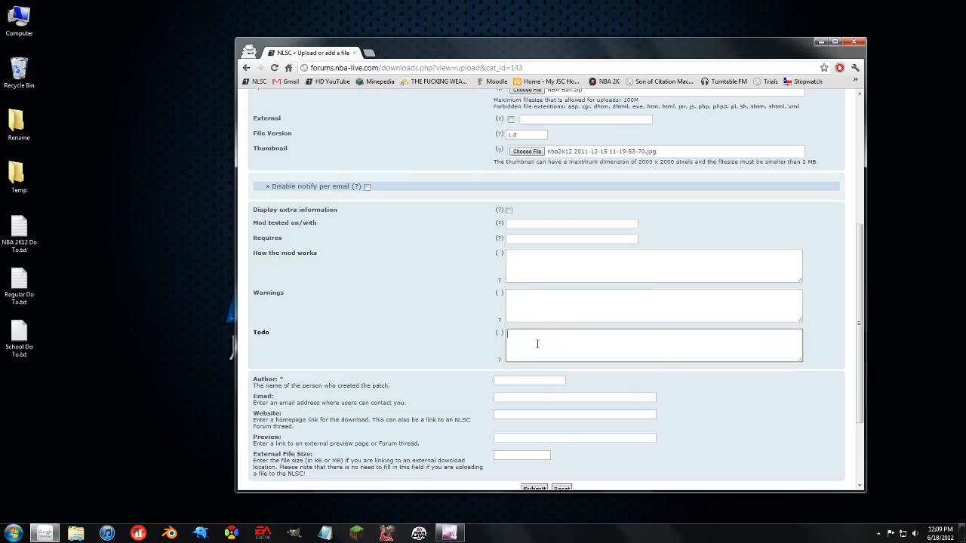
mouse_move(536, 371)
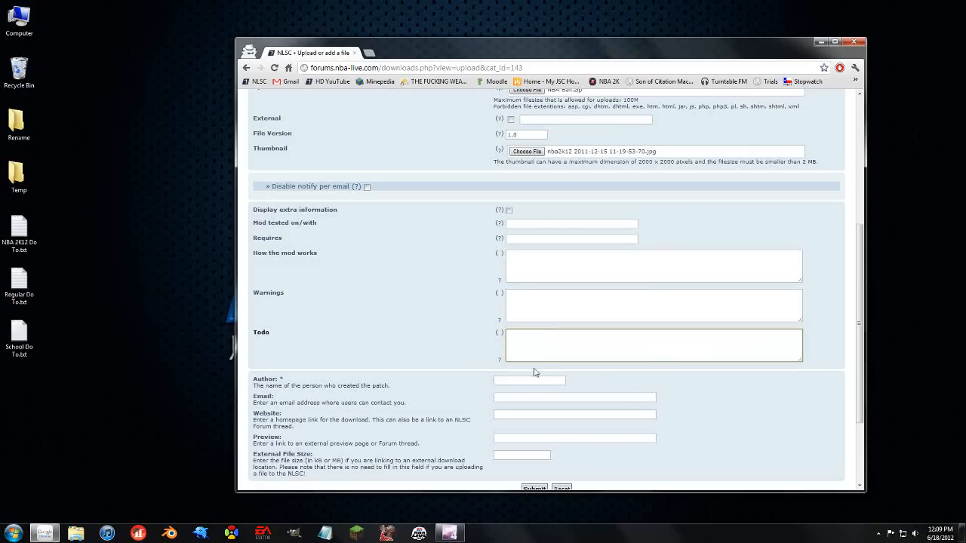
click(528, 380)
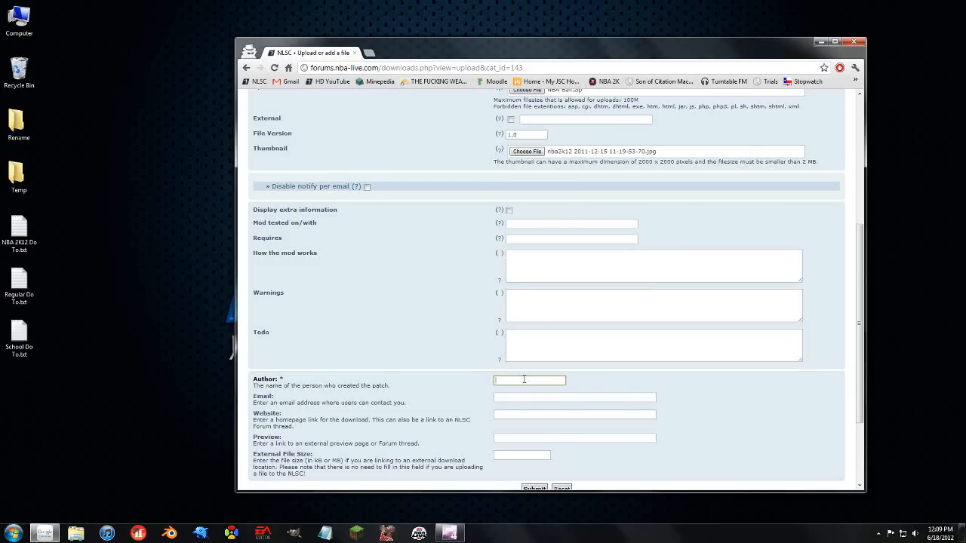
text(JaoSming)
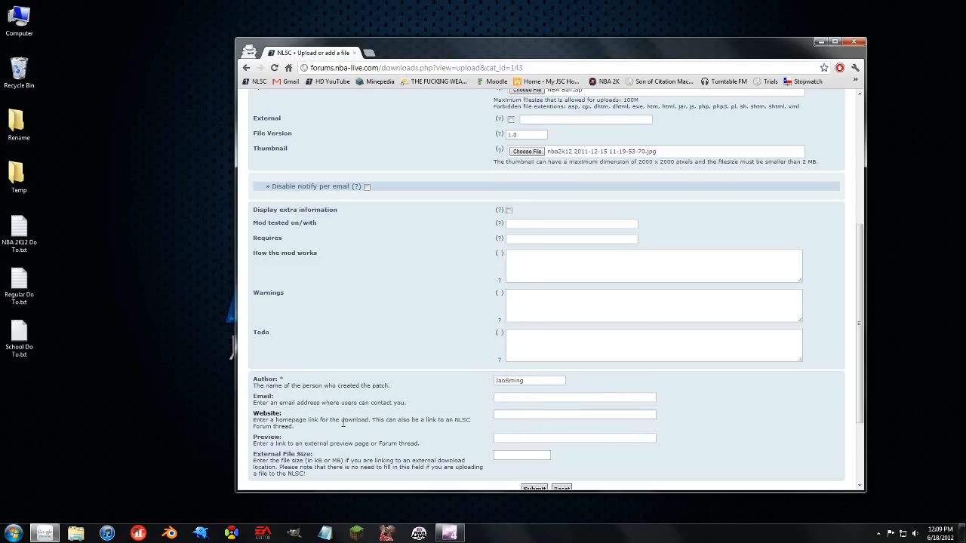
Submit the completed NBA Ball Update upload form.
scroll(down, 3)
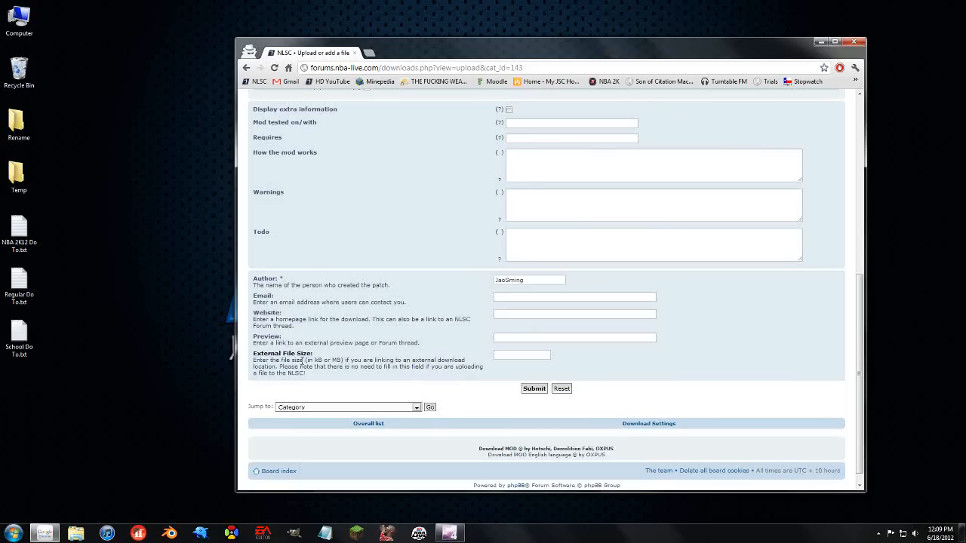
mouse_move(361, 377)
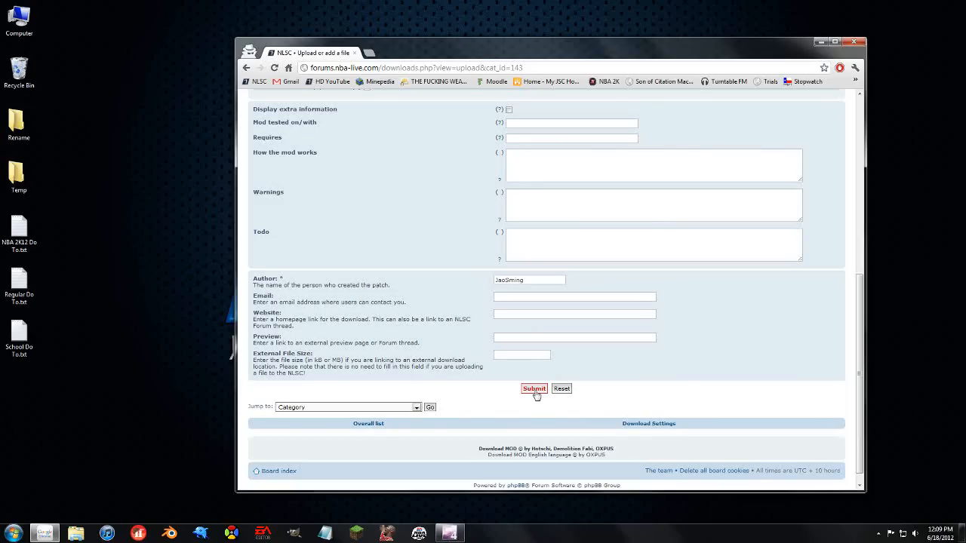
click(535, 389)
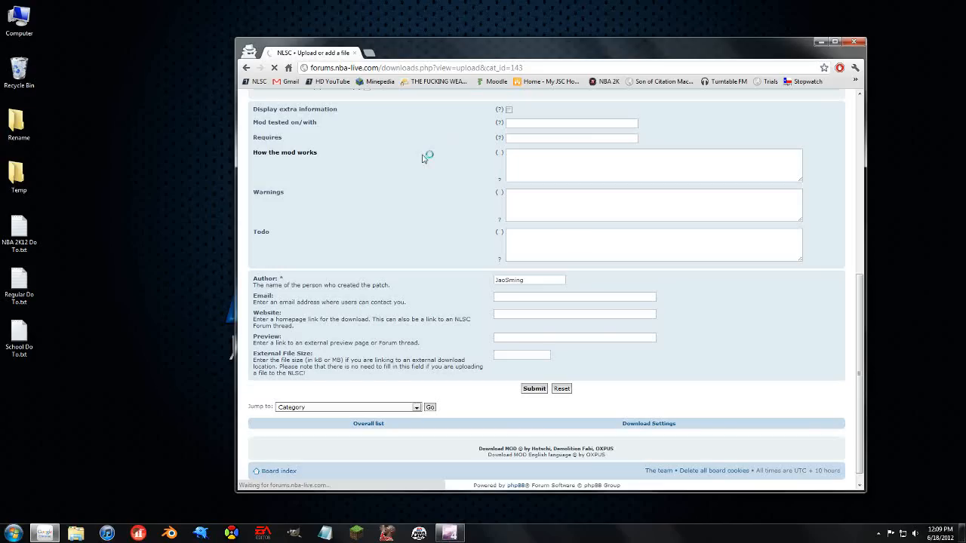
Return to the downloads listing and view the new NBA Ball Update 1.0 details page.
click(534, 389)
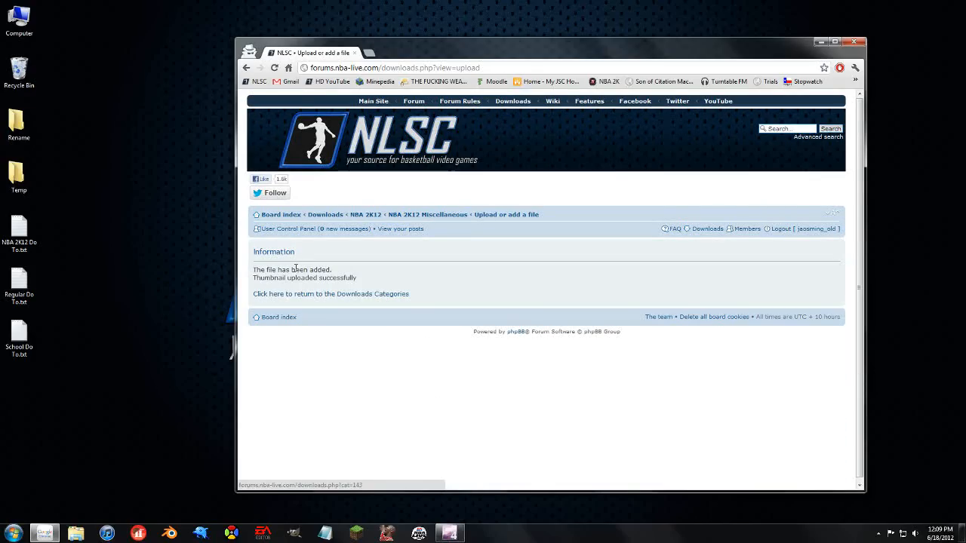
click(331, 293)
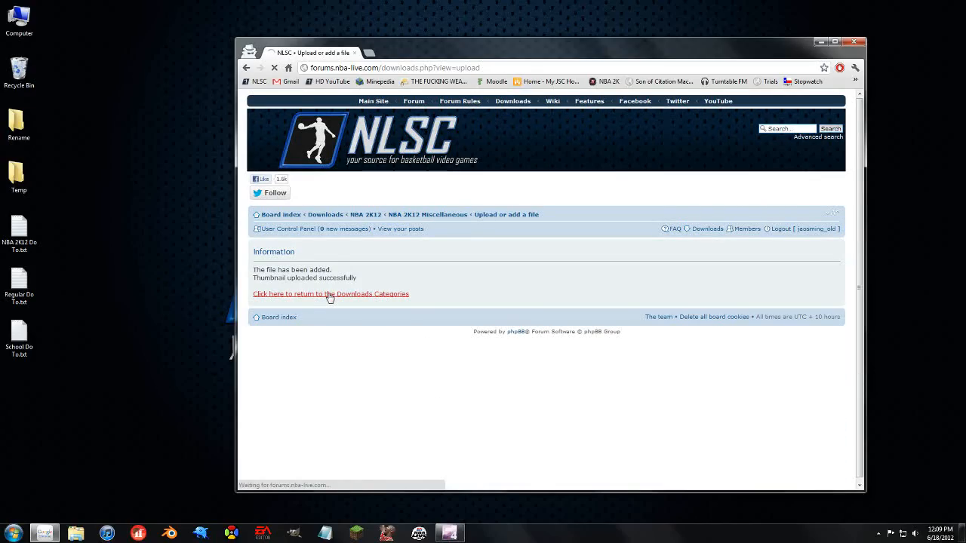
click(332, 293)
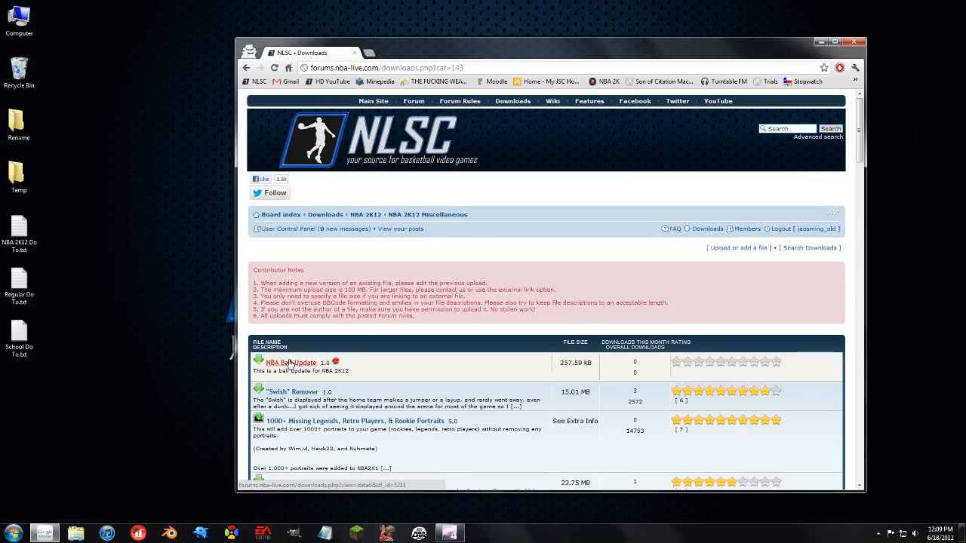
click(290, 363)
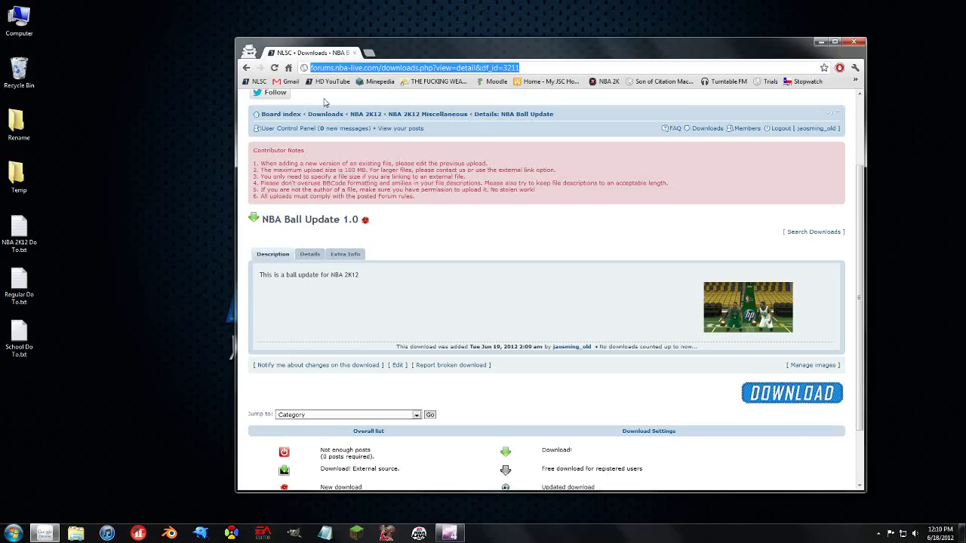
mouse_move(284, 115)
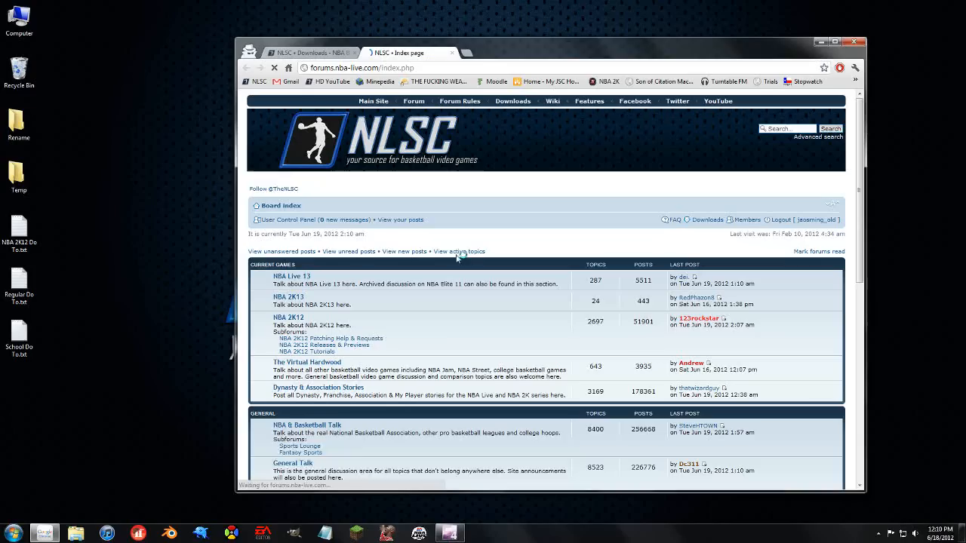
Preview a reply in Welcome NLSC Contributors! linking downloads.php?view=detail&df_id=3211, then return to the download page.
click(288, 317)
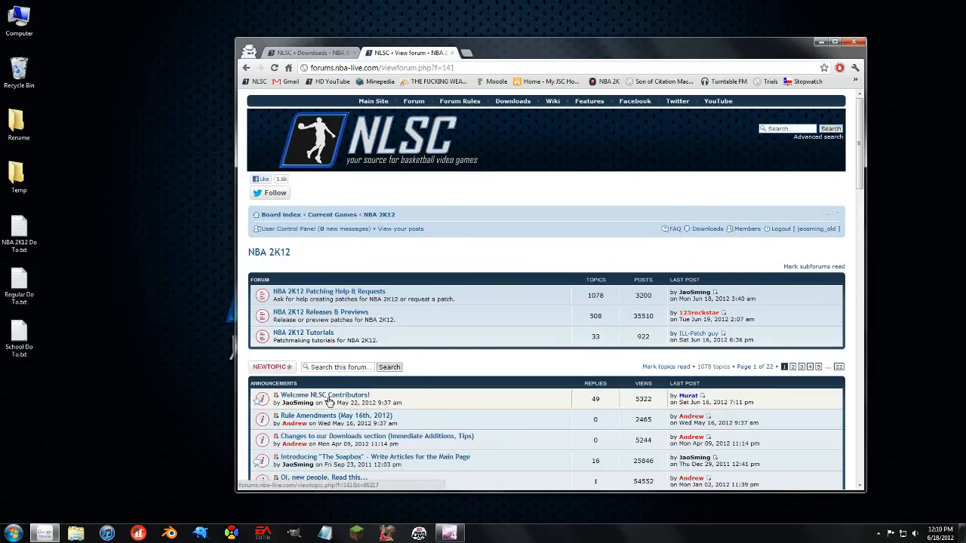
click(326, 395)
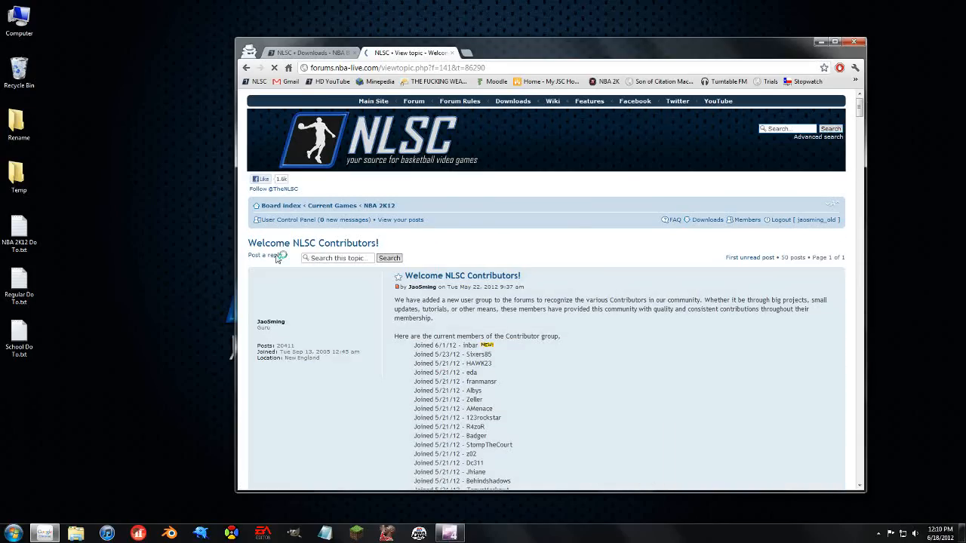
click(262, 255)
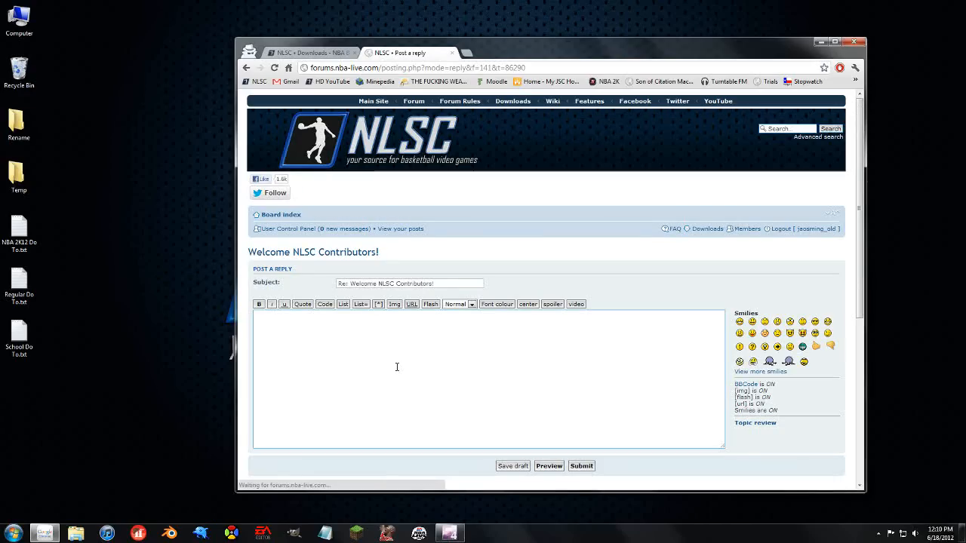
text(http://forums.nba-live.com/downloads.php?view=detail&df_id=3211)
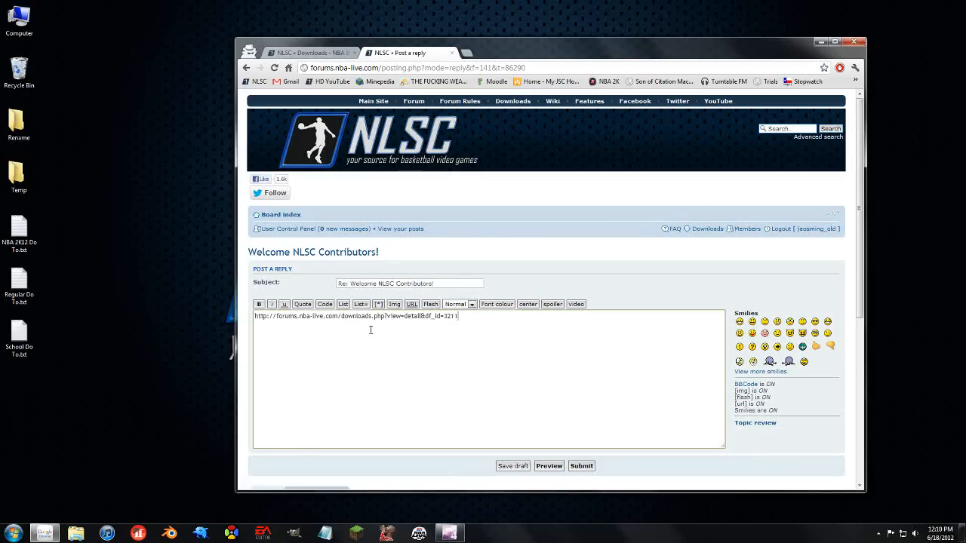
click(550, 465)
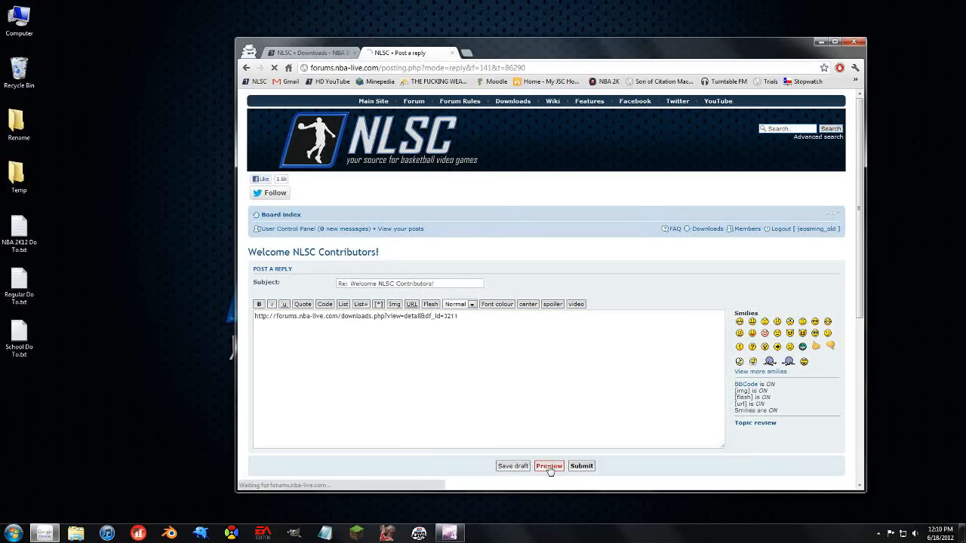
click(550, 465)
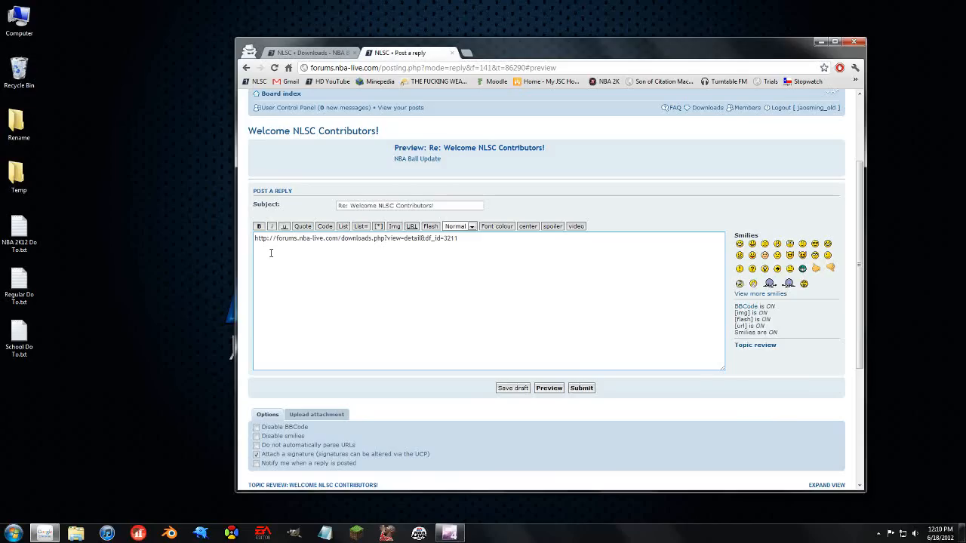
mouse_move(416, 160)
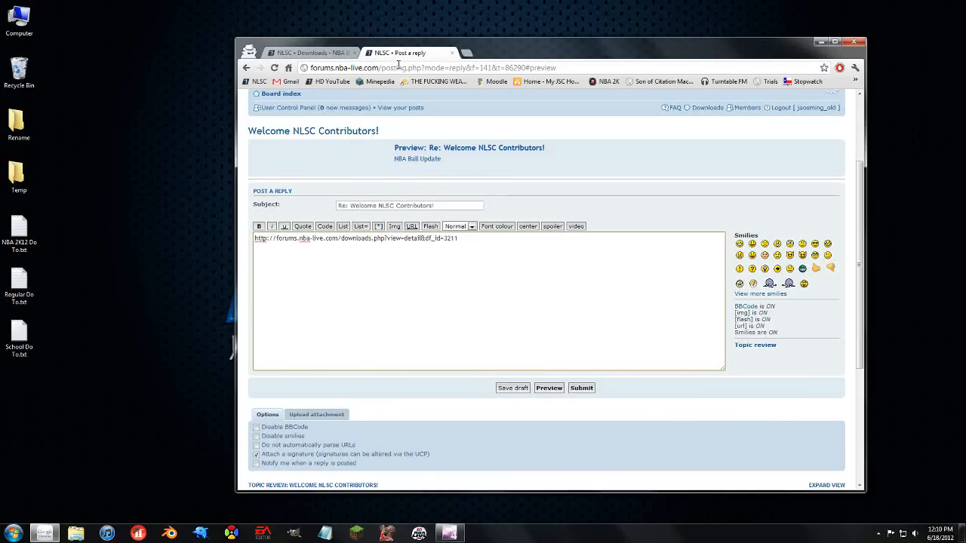
click(317, 51)
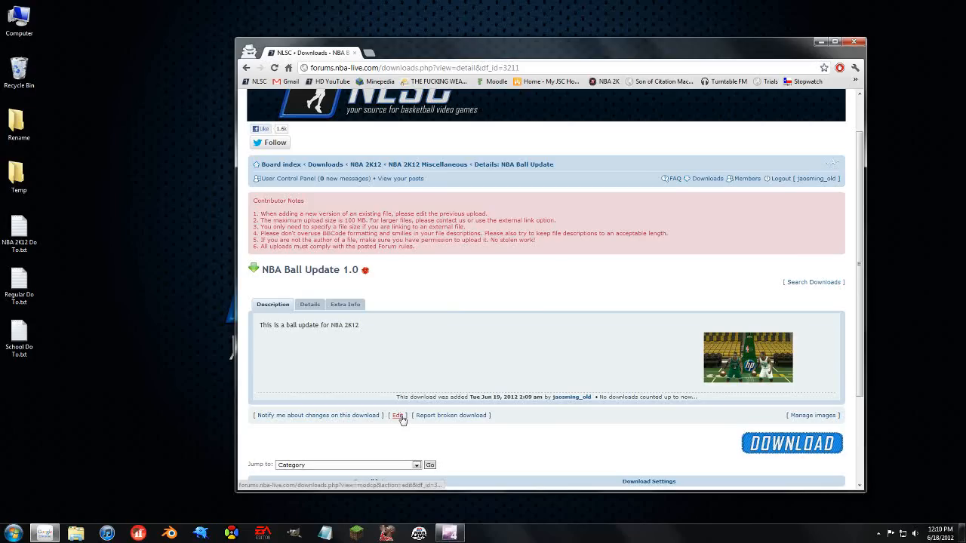
Edit the download with NBA Ball.zip as the new upload and file version 2.0.
click(397, 415)
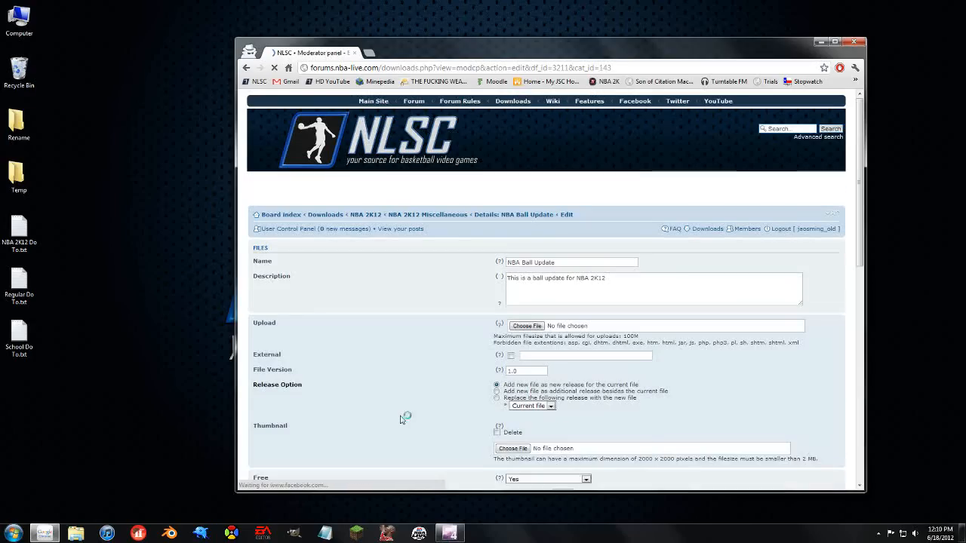
scroll(down, 3)
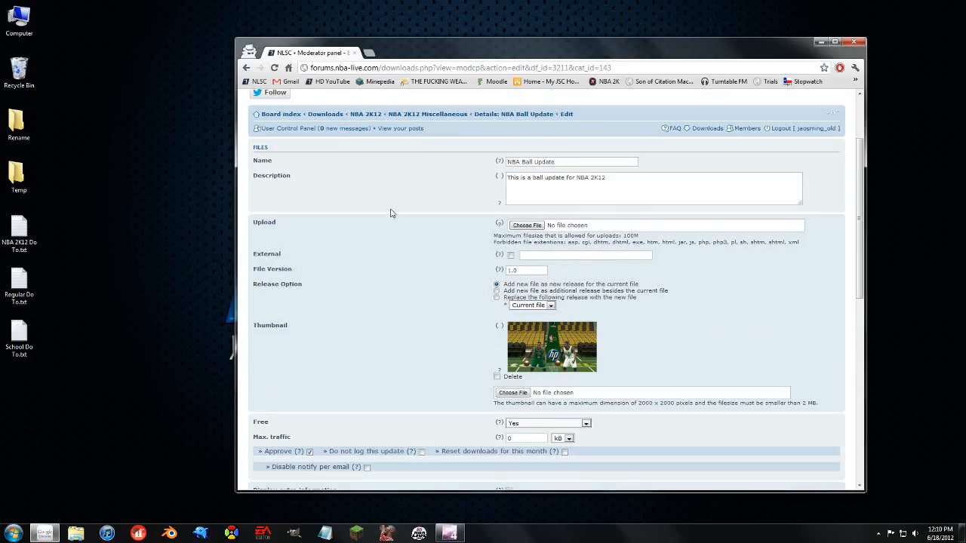
scroll(down, 3)
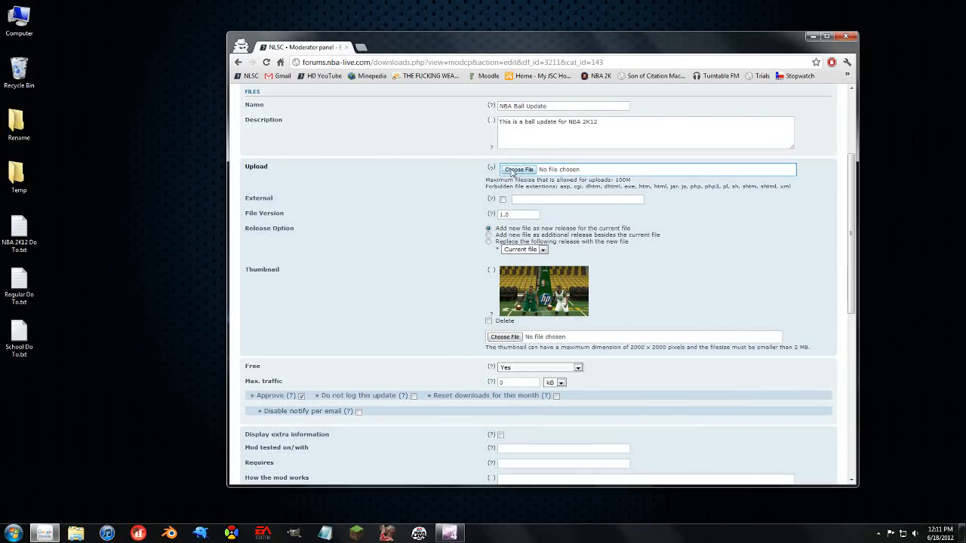
click(518, 169)
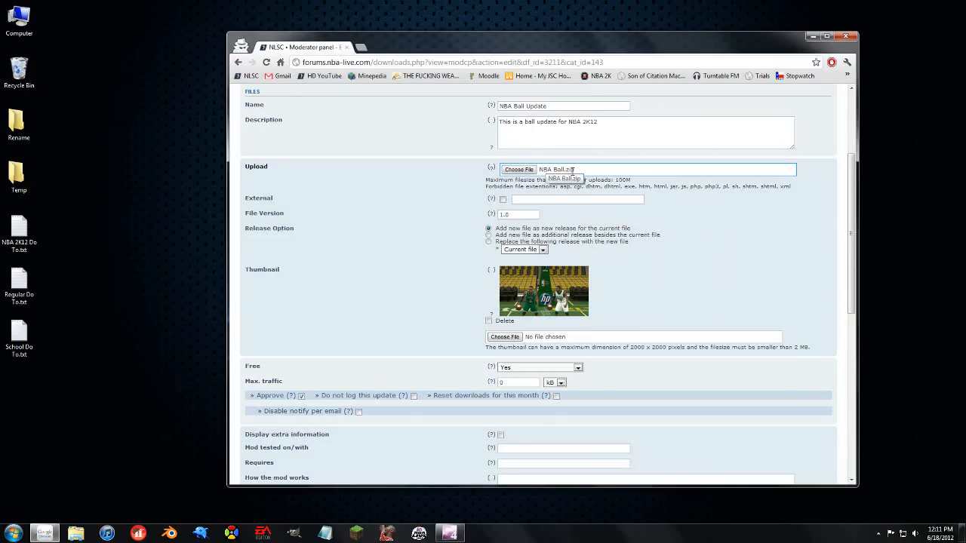
click(518, 214)
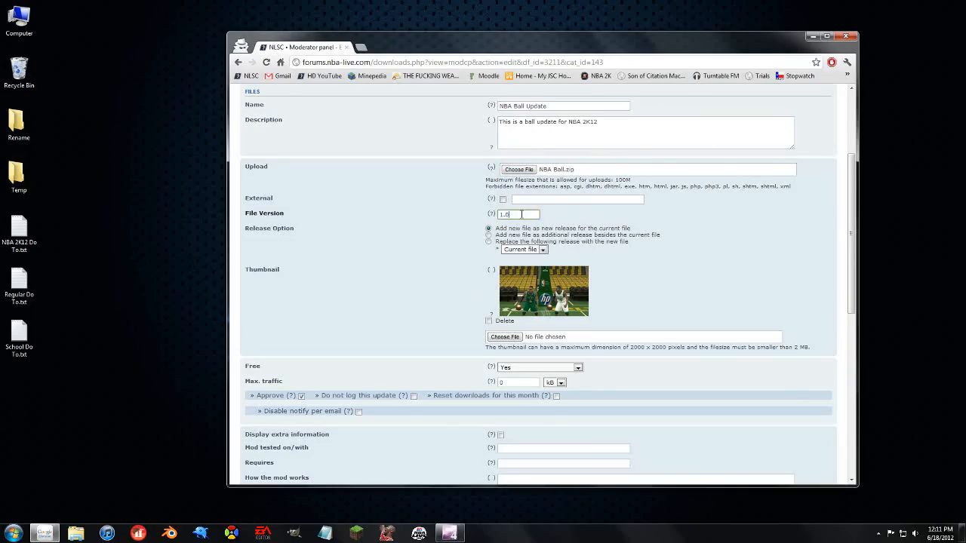
text(2.0)
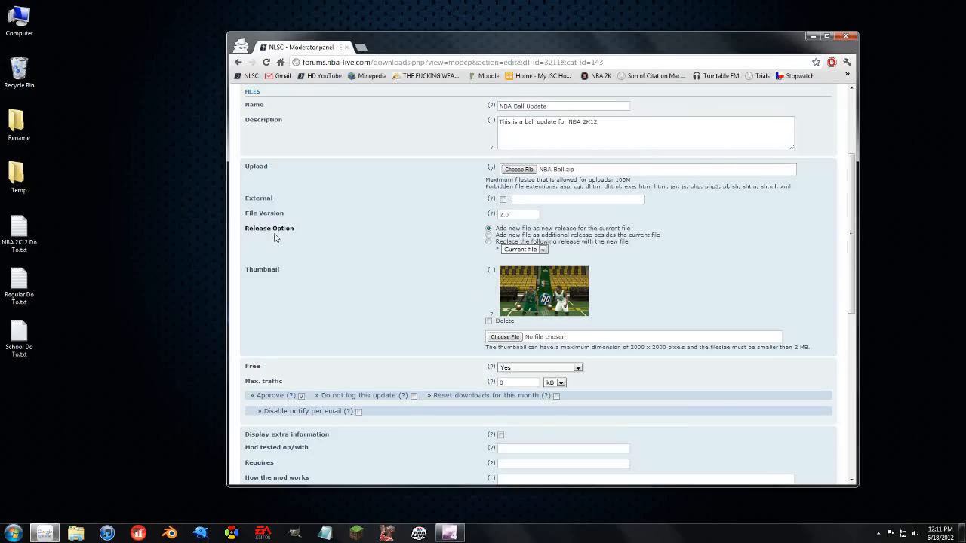
mouse_move(431, 249)
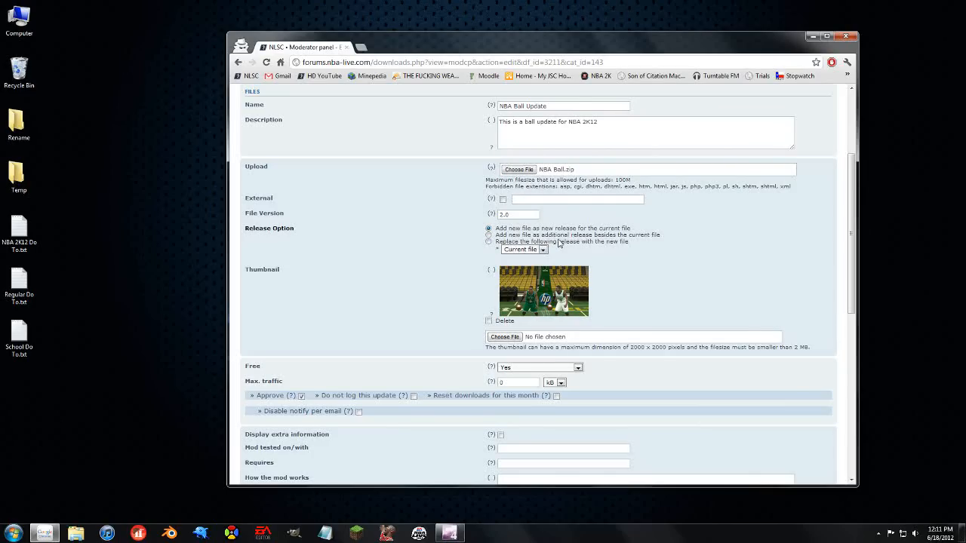
Keep the Release Option on Current file and move down to the Submit button.
click(523, 249)
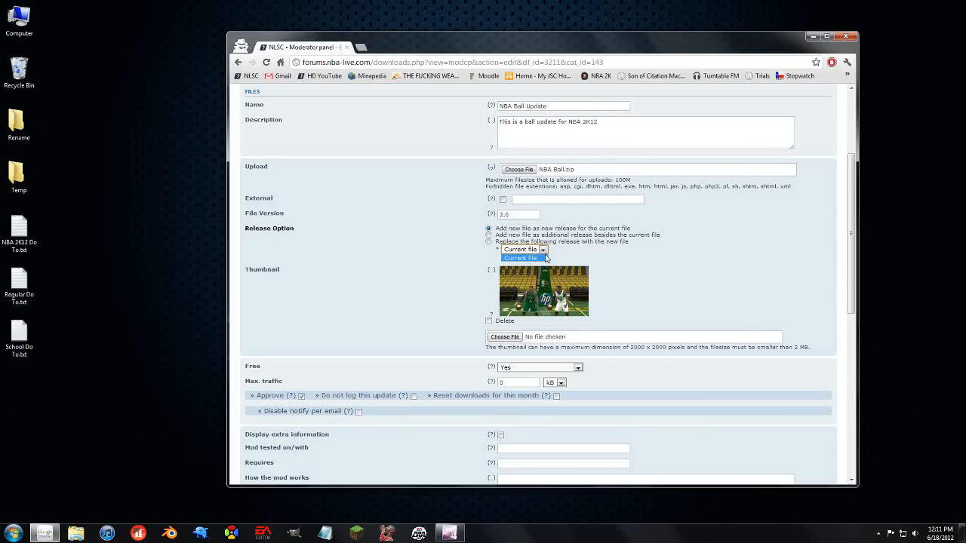
click(521, 259)
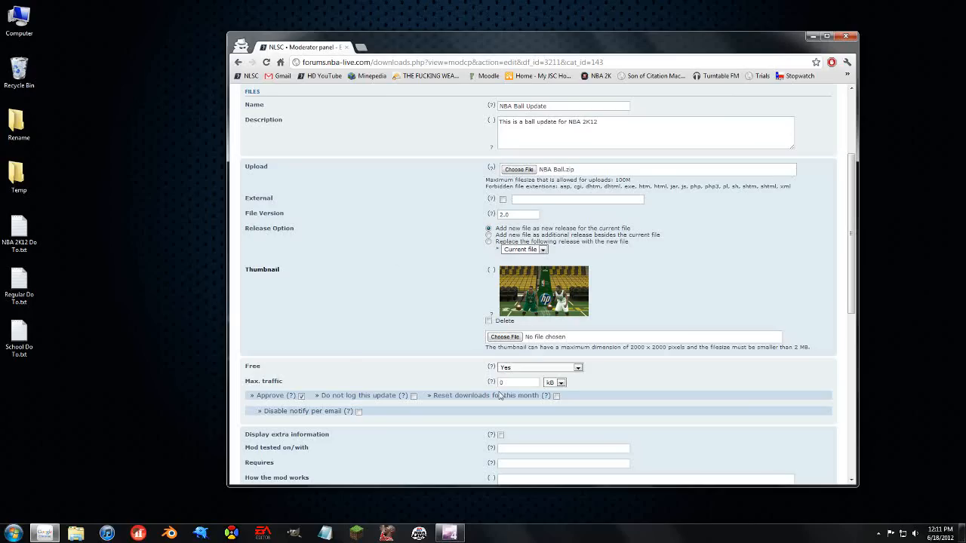
scroll(down, 3)
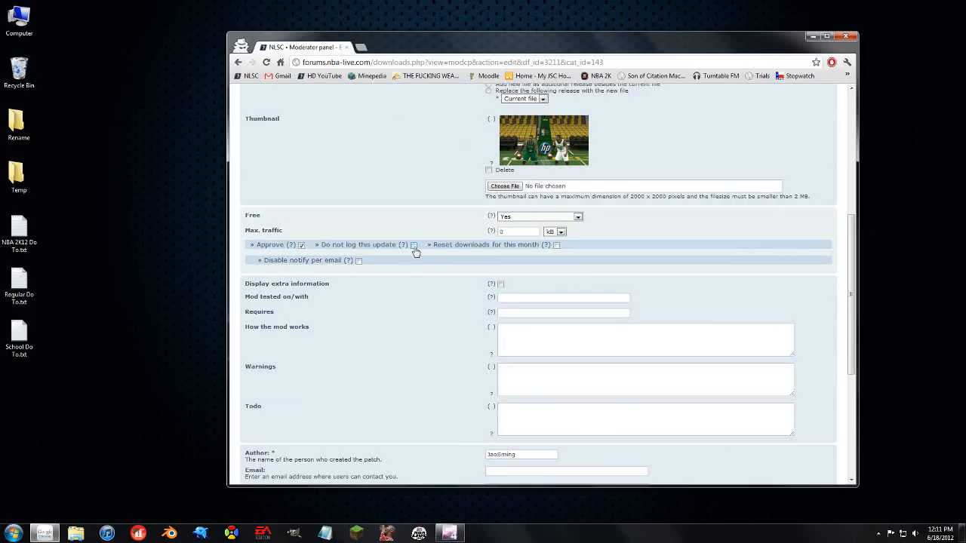
scroll(down, 3)
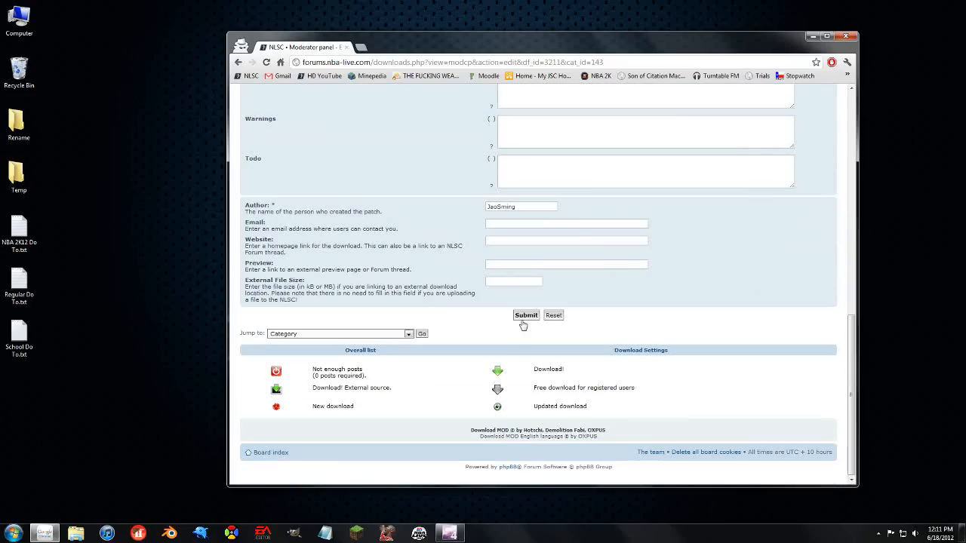
Save the edits and return to the NBA Ball Update download page.
click(526, 315)
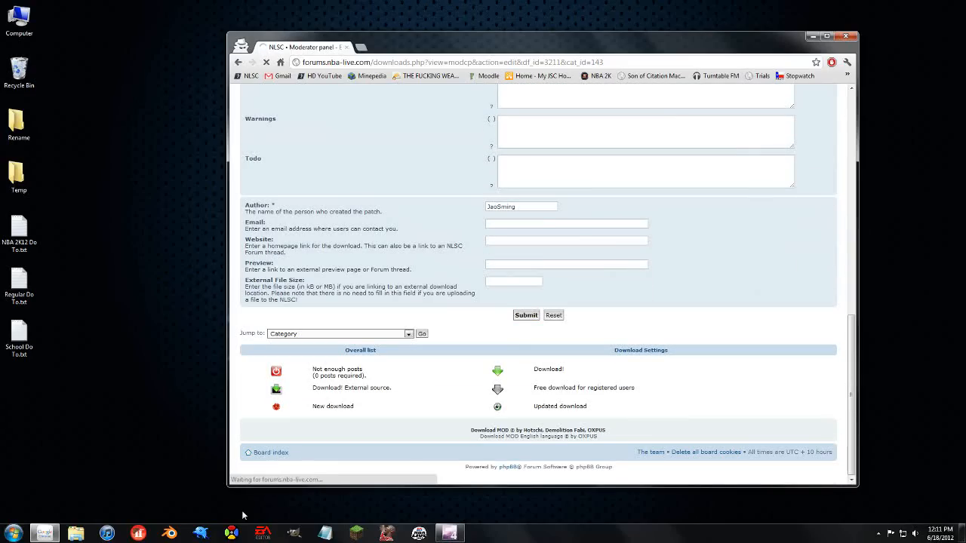
click(525, 316)
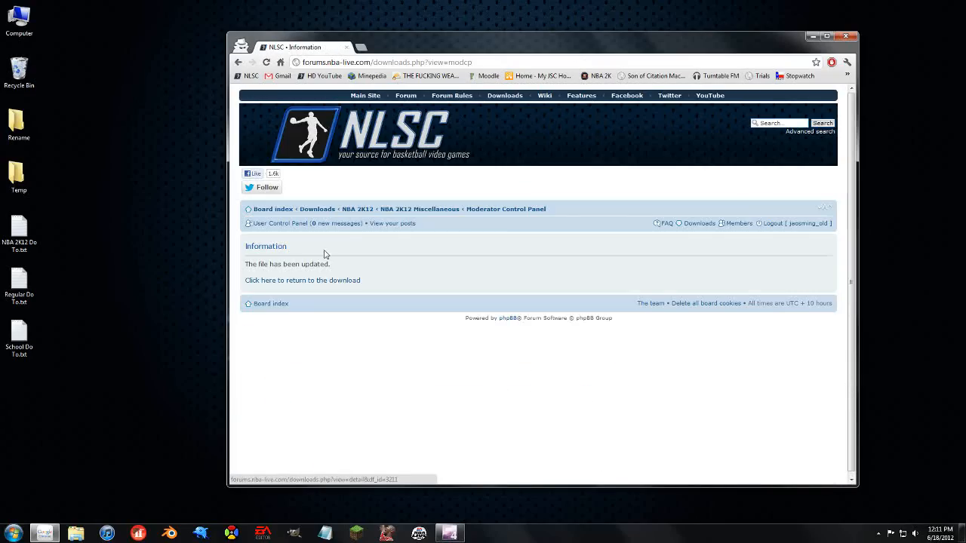
click(302, 279)
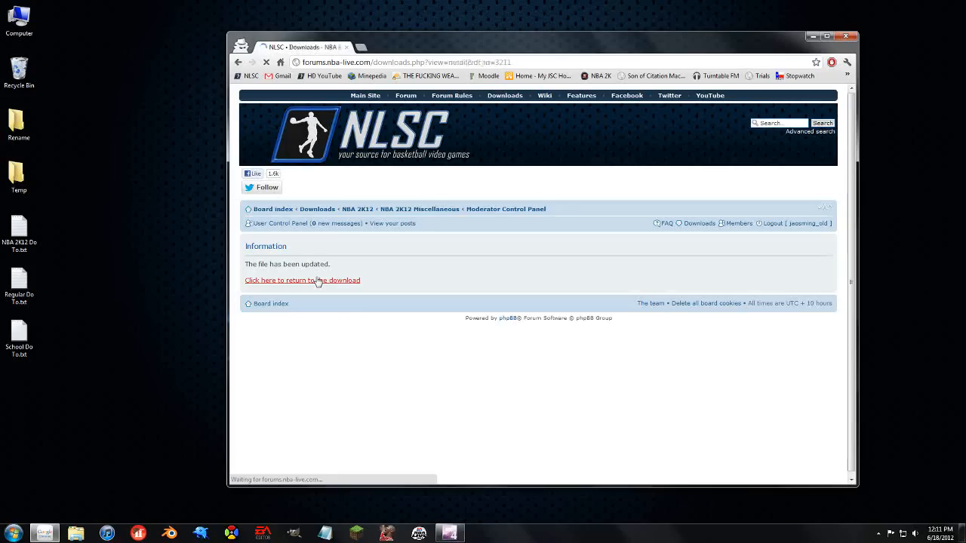
click(302, 280)
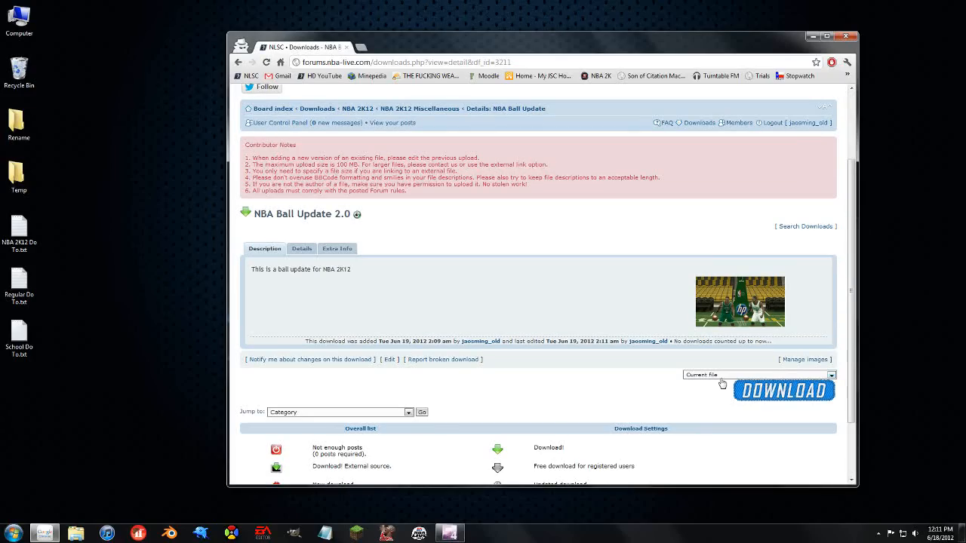
Check the version dropdown showing 2.0 with the earlier 1.0 release still listed.
click(830, 375)
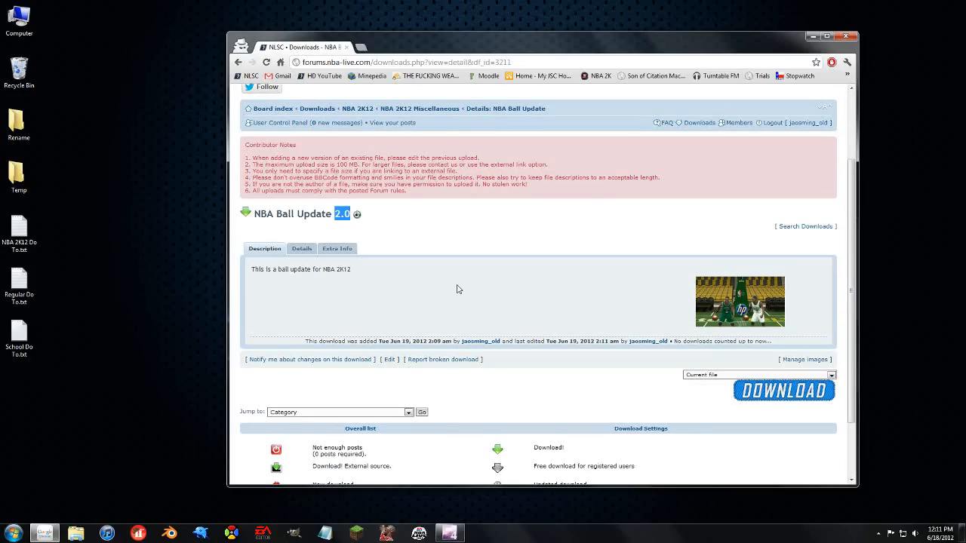
click(831, 375)
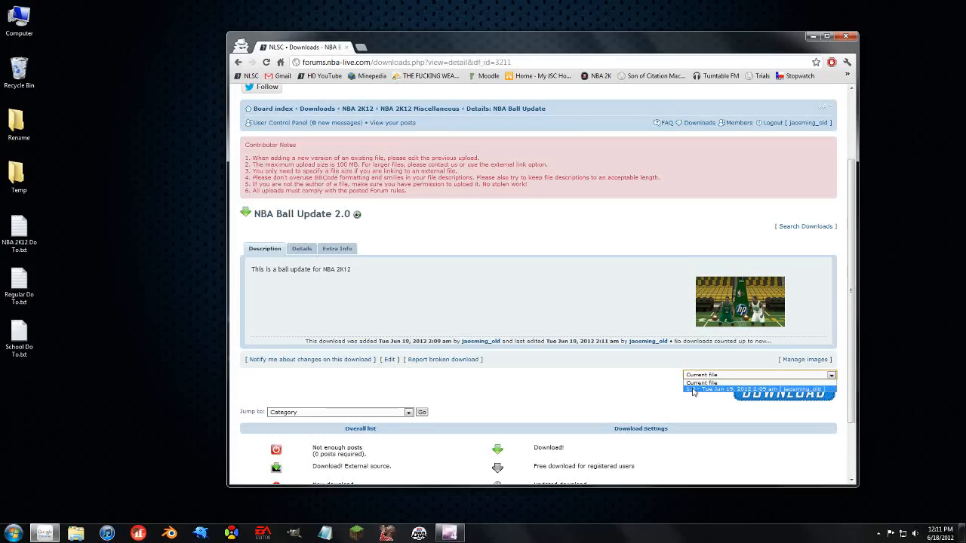
click(758, 389)
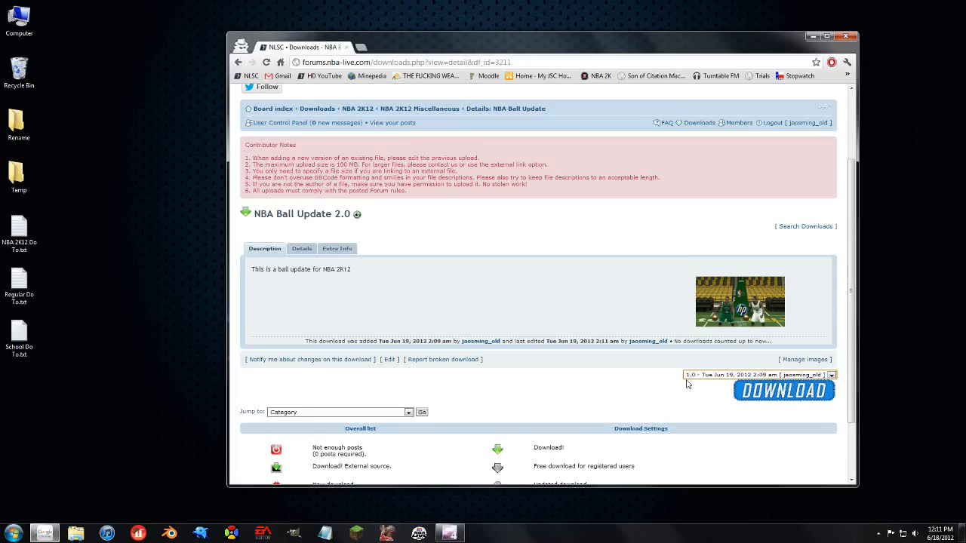
mouse_move(652, 374)
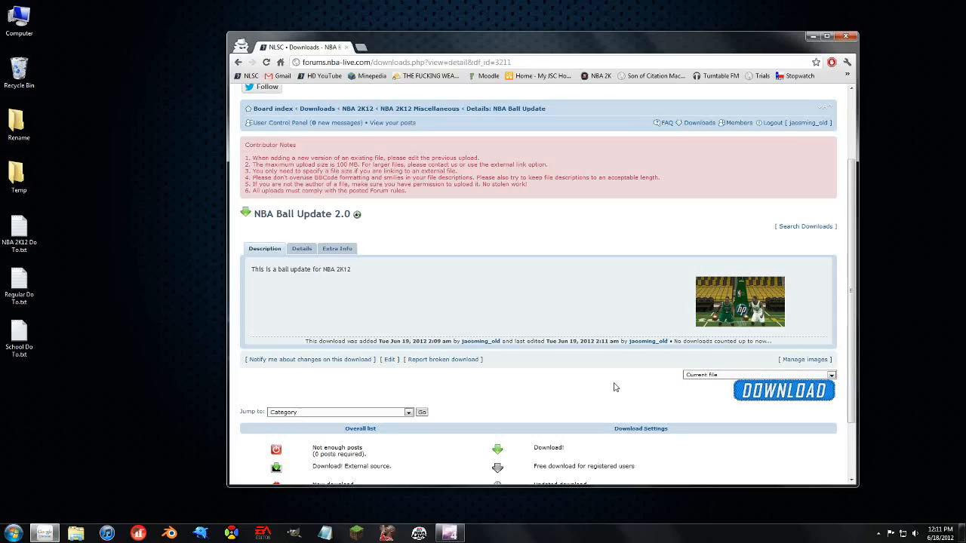
Reopen the NBA Ball Update download's edit form via its Edit link.
click(389, 359)
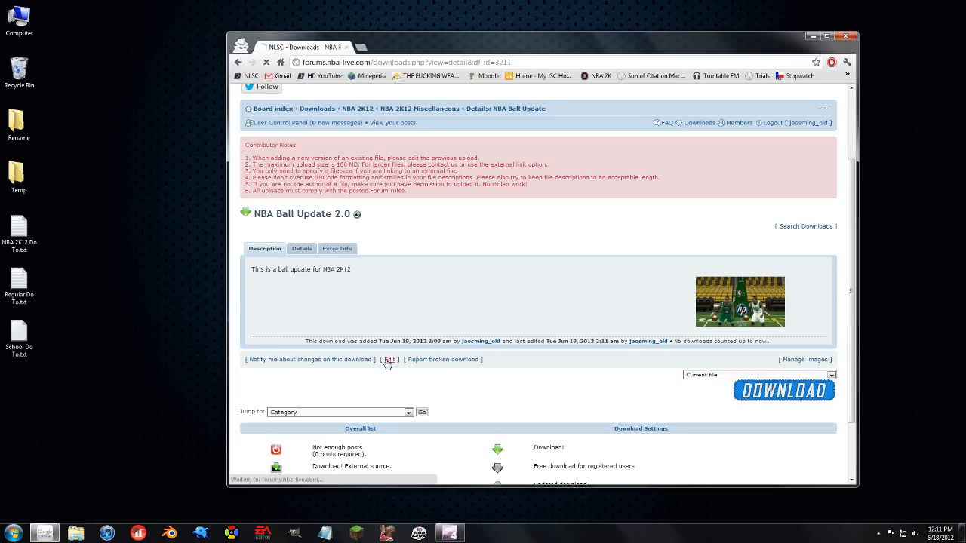
click(390, 360)
text(filefront.com)
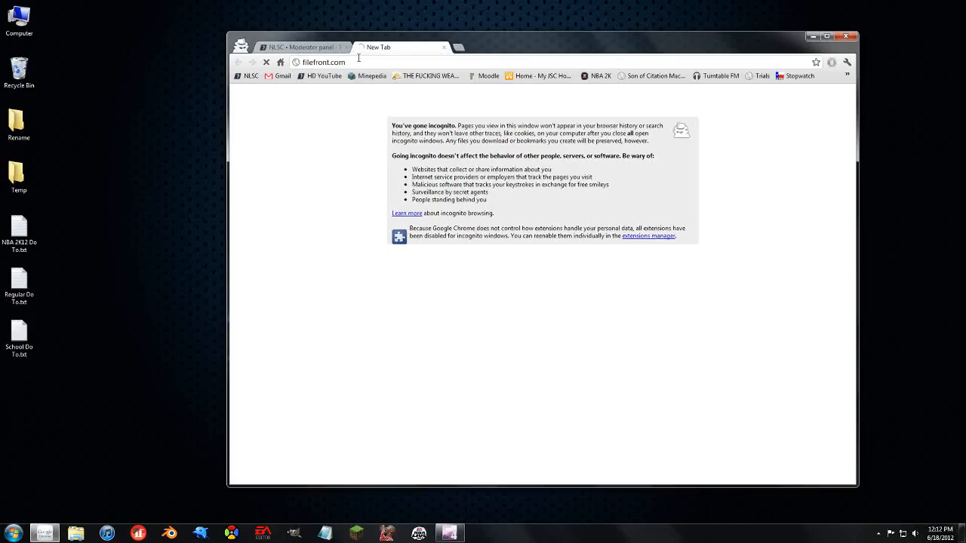
text(www.gamefront.com)
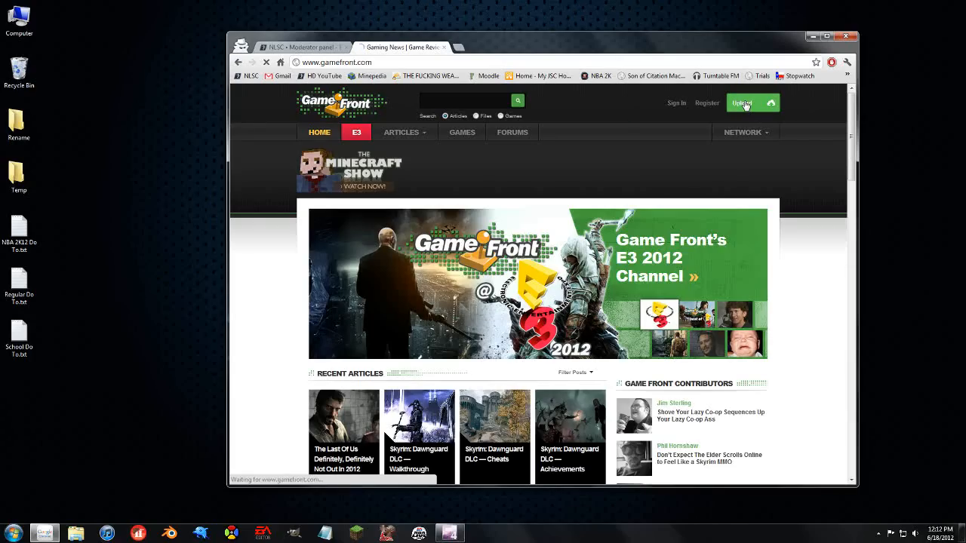
click(746, 103)
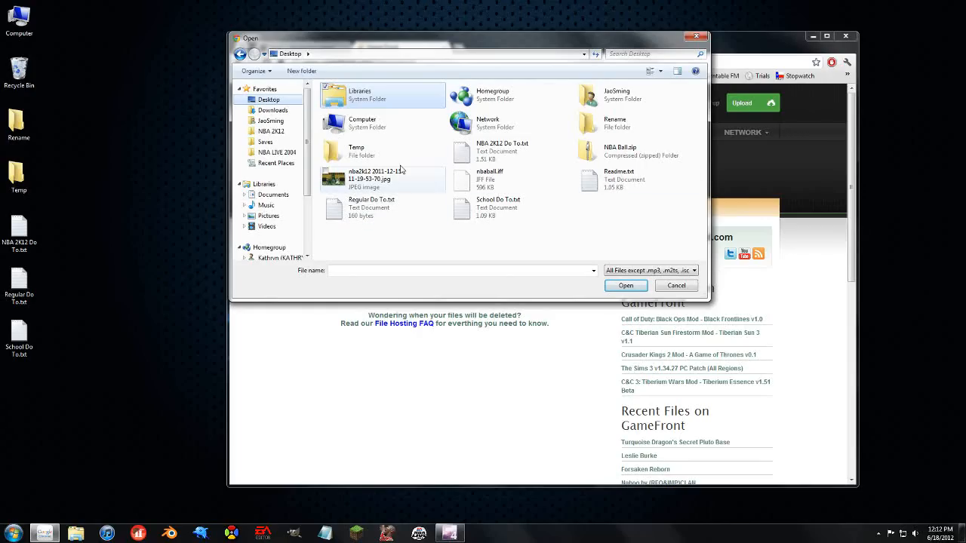
click(625, 285)
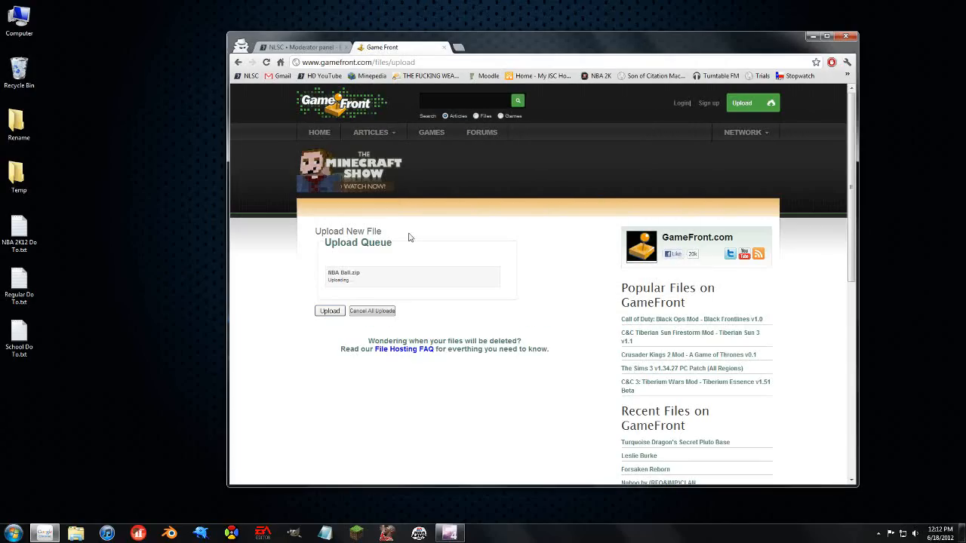
mouse_move(425, 289)
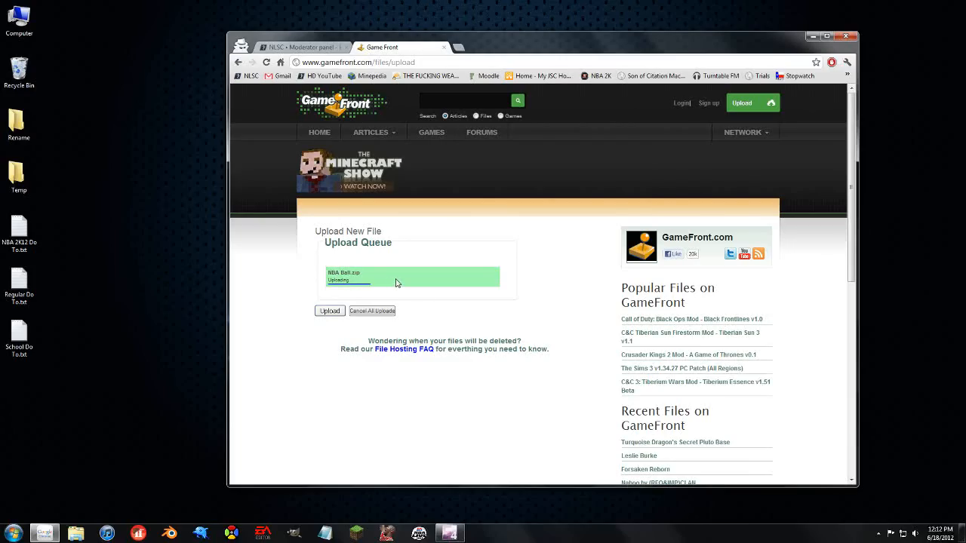
mouse_move(498, 290)
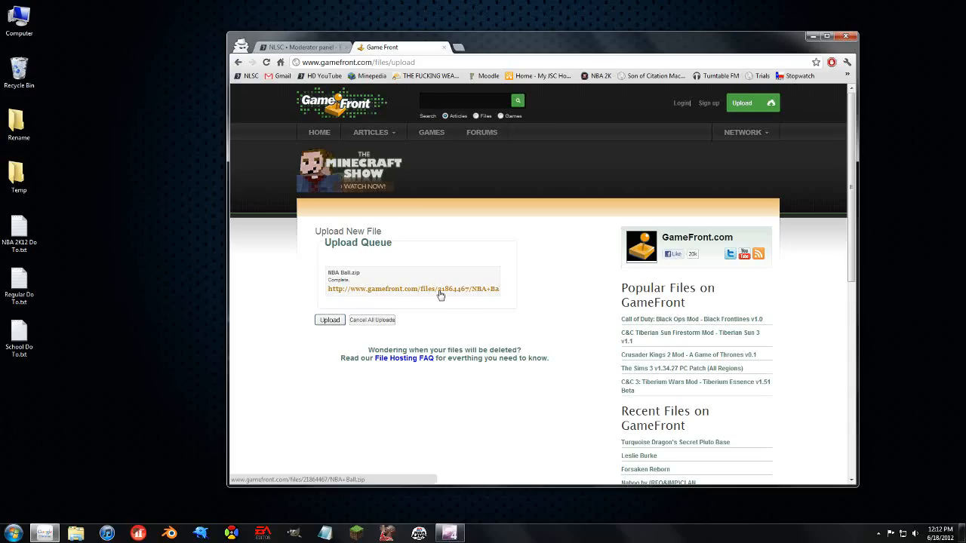
click(414, 289)
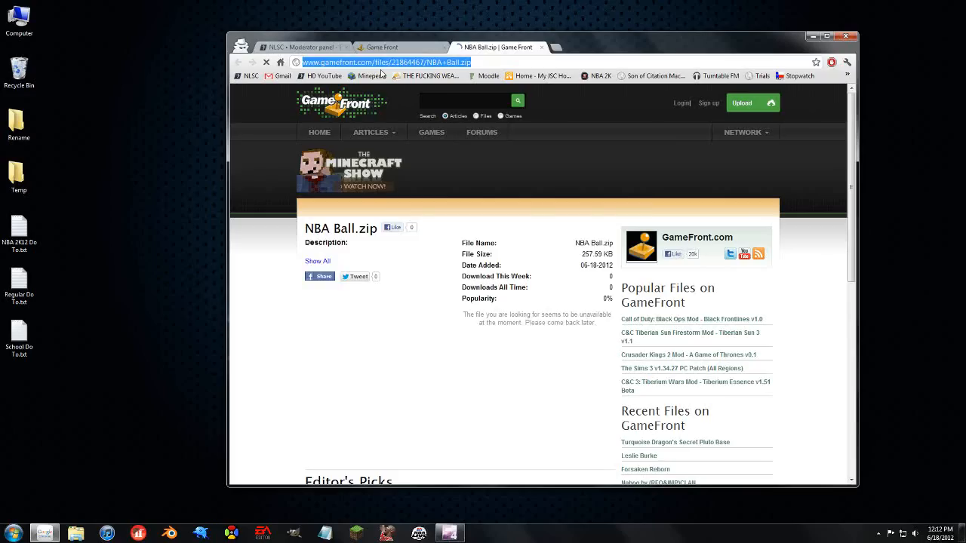
Enter gamefront.com/files/21864467/NBA+Ball.zip as the download's External link, version 3.
click(317, 46)
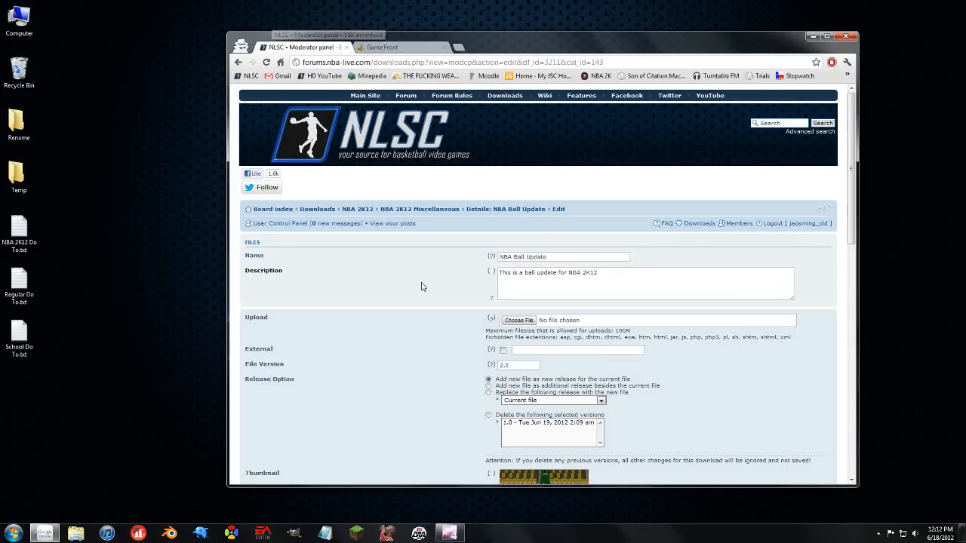
text(3)
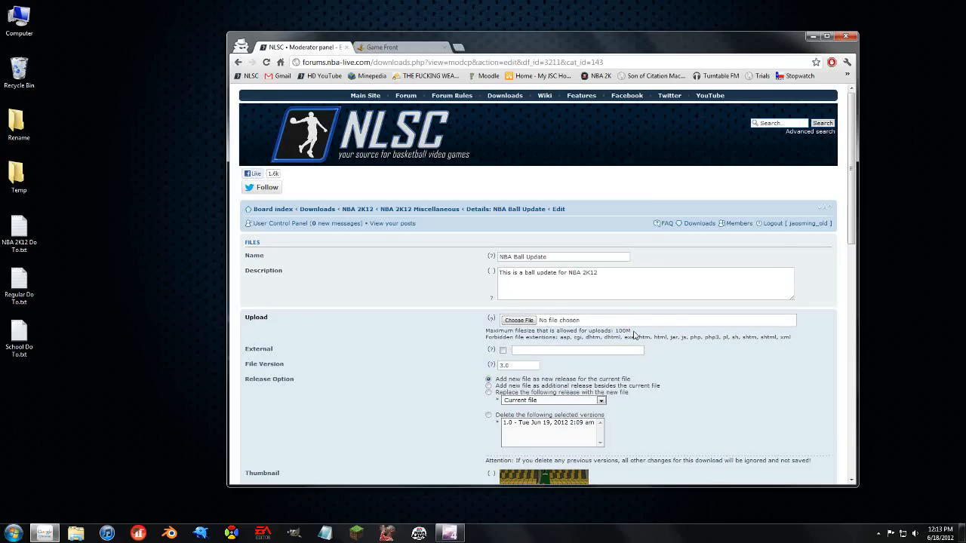
mouse_move(272, 355)
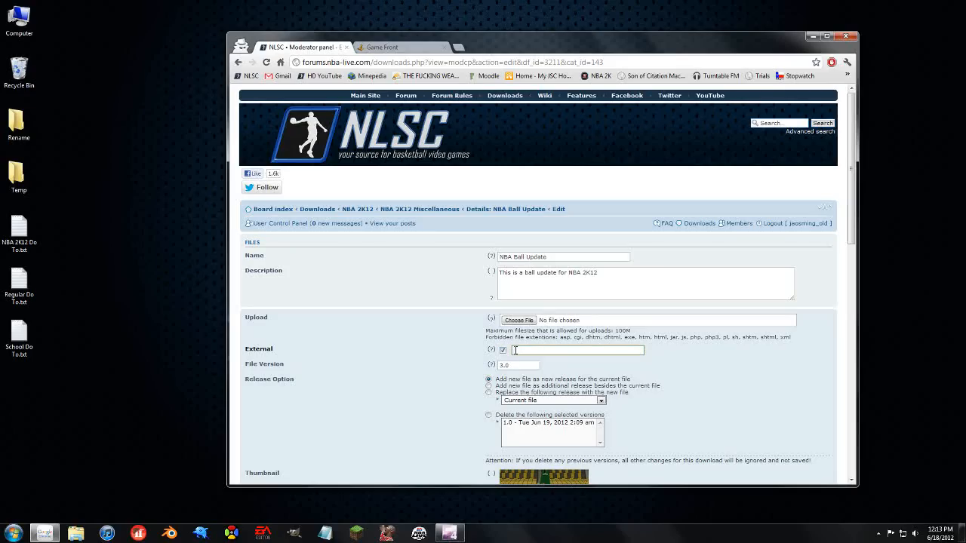
text(gamefront.com/files/21864467/NBA+Ball.zip)
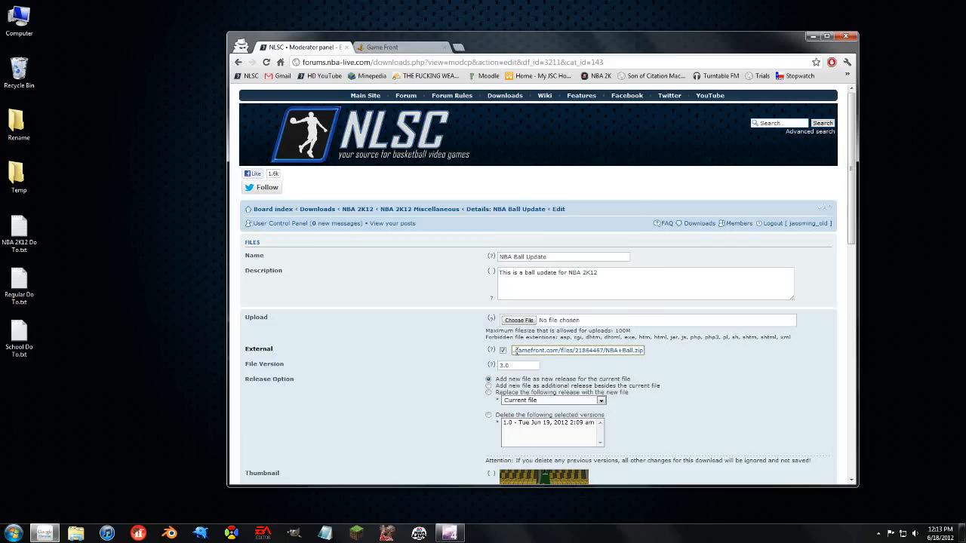
Submit the edited download details and return to the updated NBA Ball Update page.
scroll(down, 3)
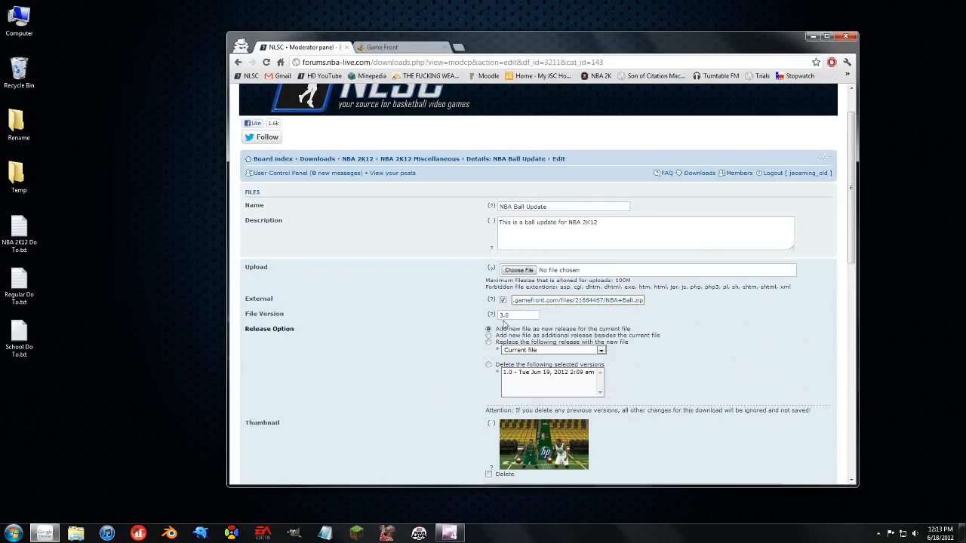
scroll(down, 3)
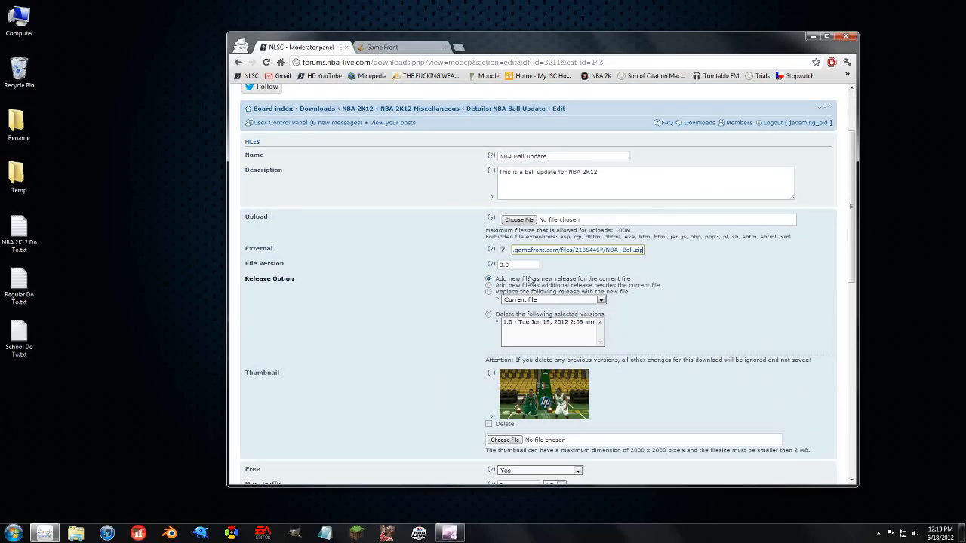
scroll(down, 3)
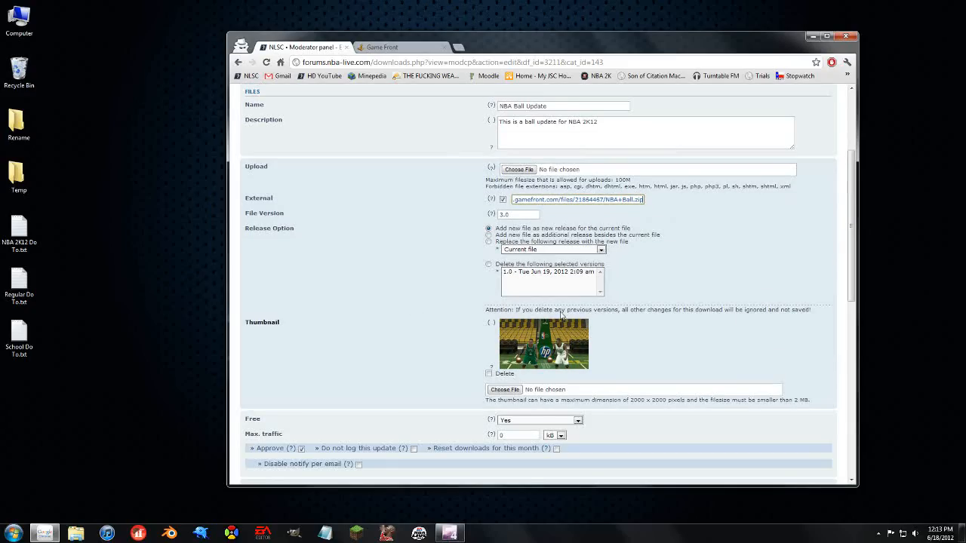
scroll(down, 3)
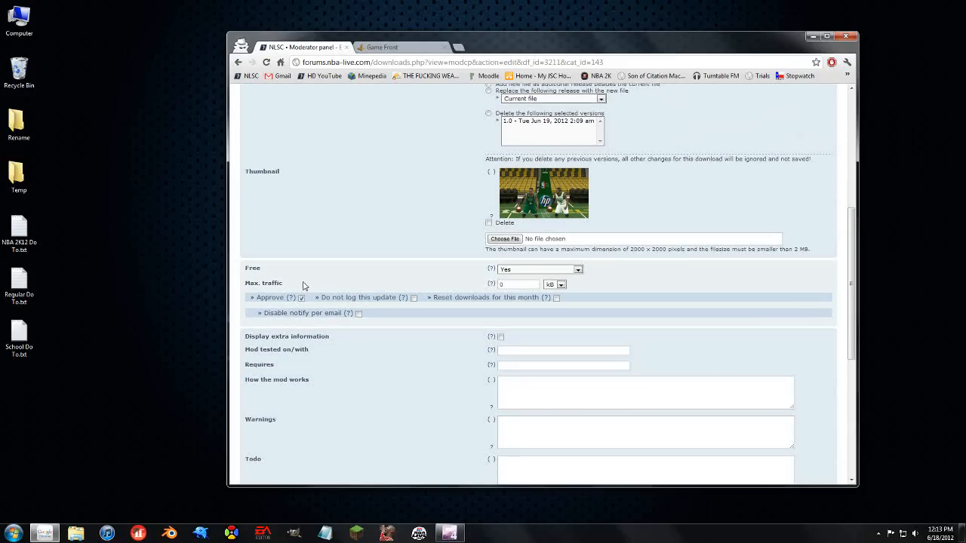
mouse_move(363, 313)
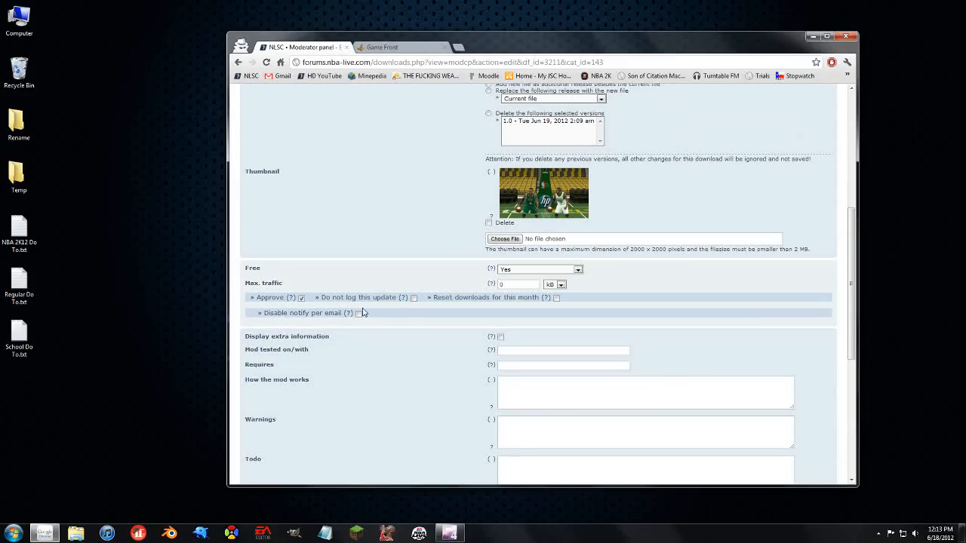
mouse_move(398, 351)
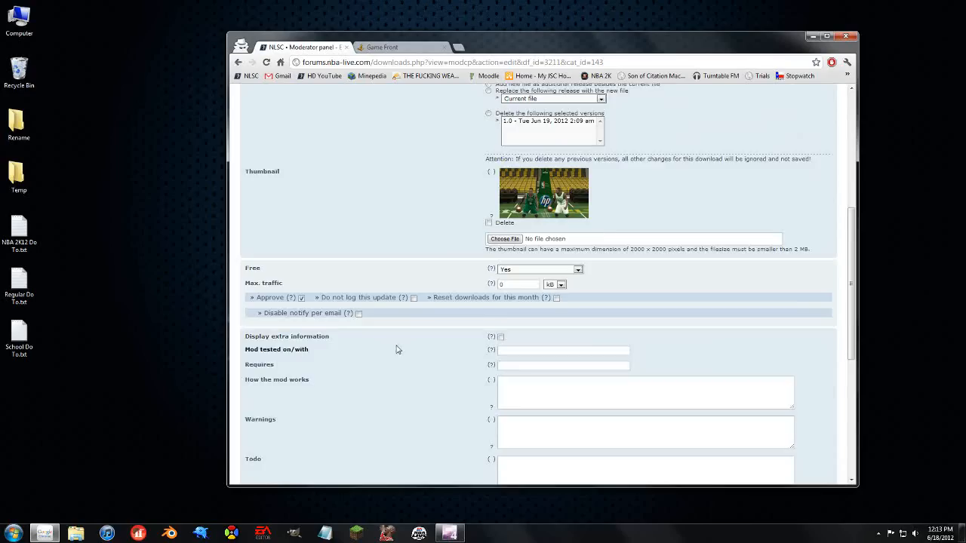
scroll(down, 3)
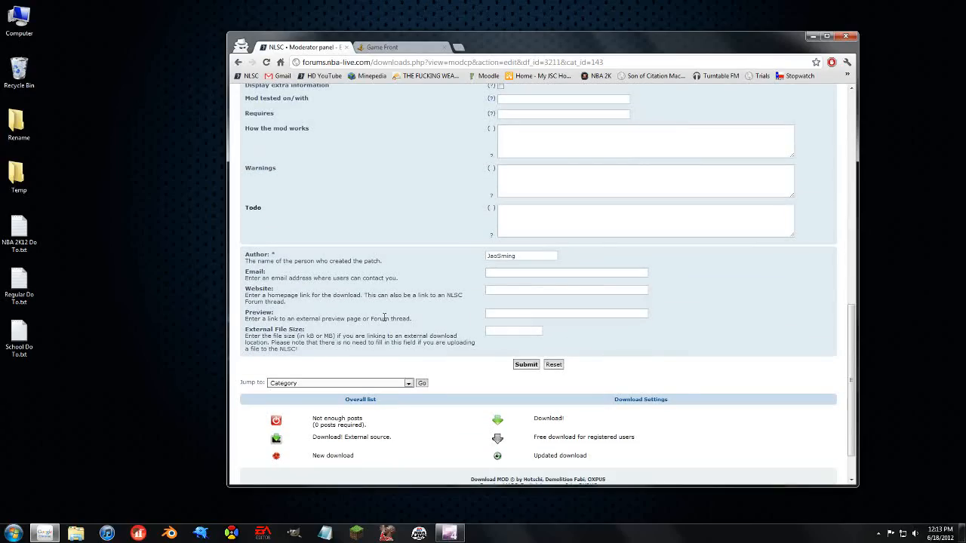
click(525, 363)
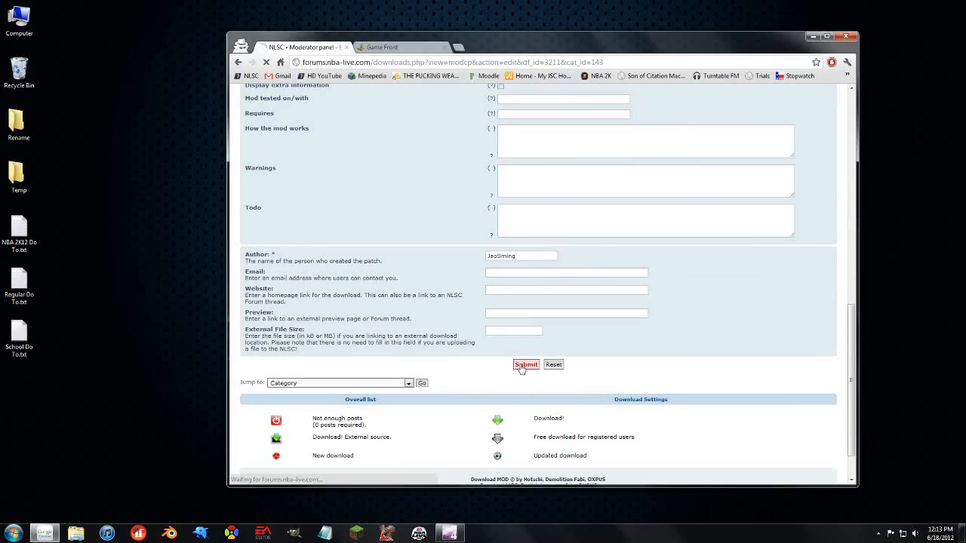
click(525, 363)
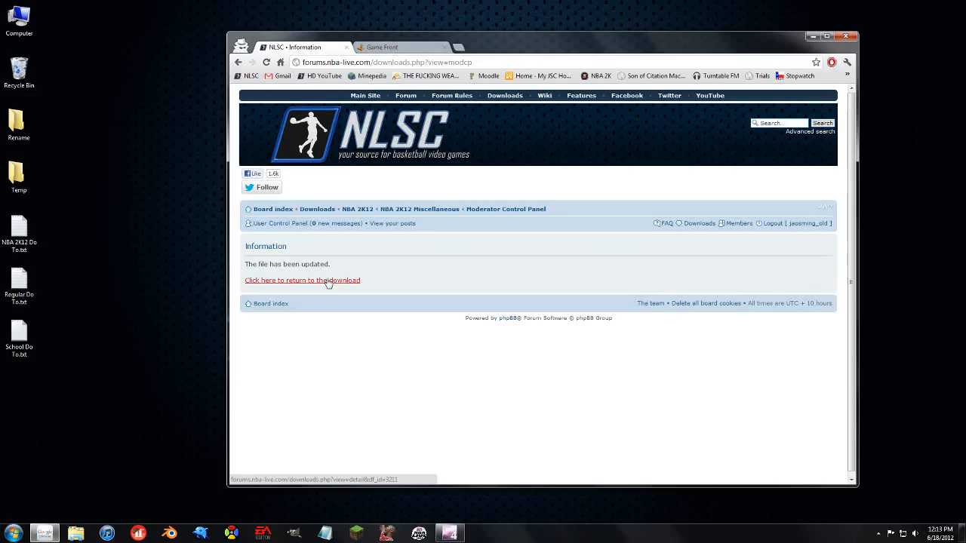
click(329, 279)
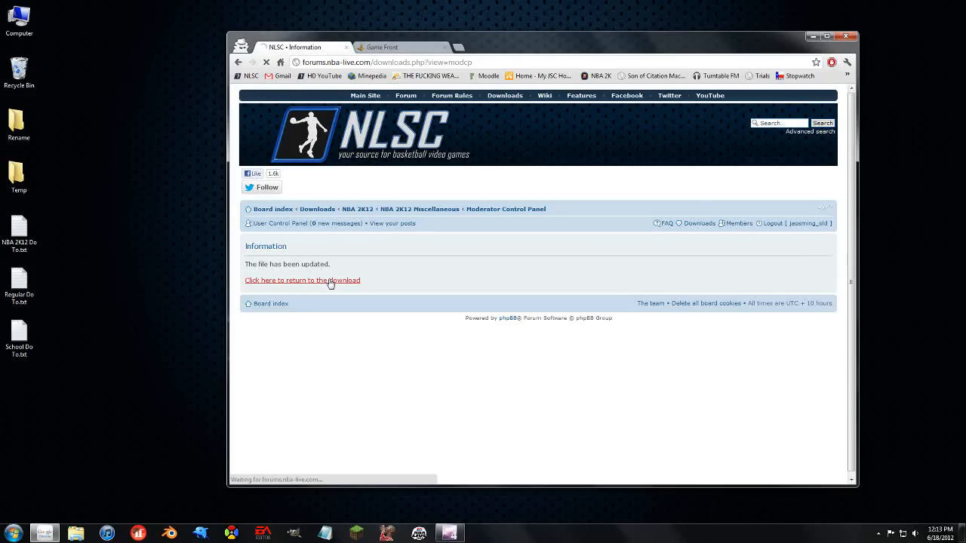
click(302, 279)
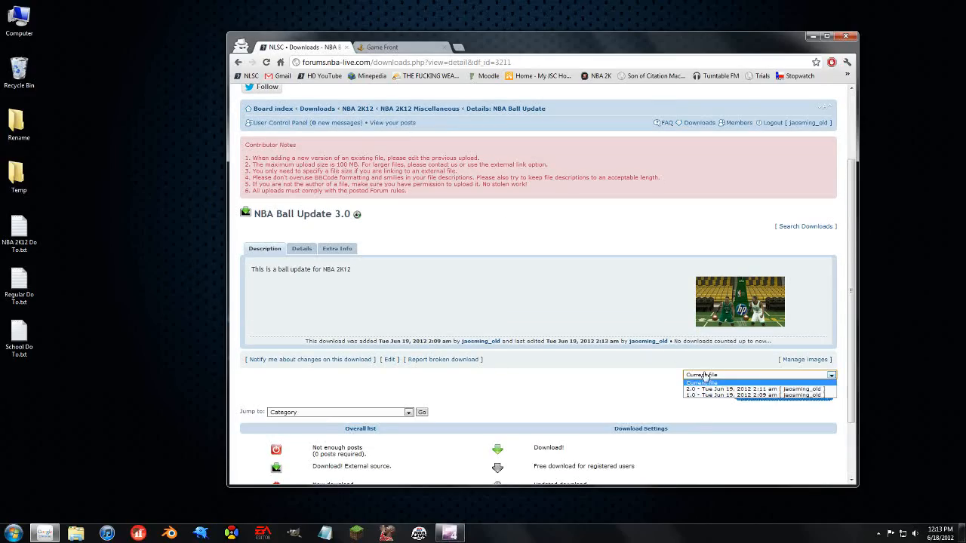
Keep Current file selected as the version and start the NBA Ball Update 3.0 download.
click(702, 383)
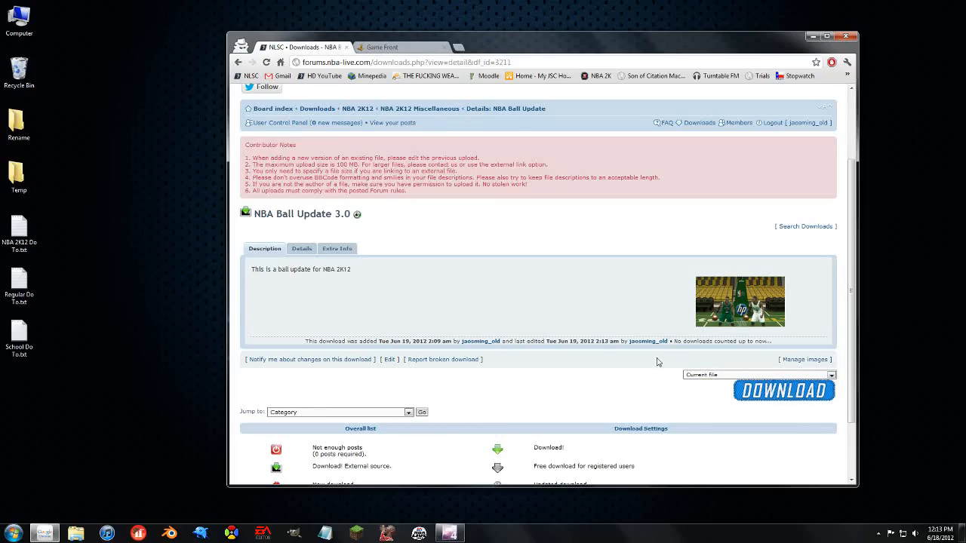
mouse_move(613, 369)
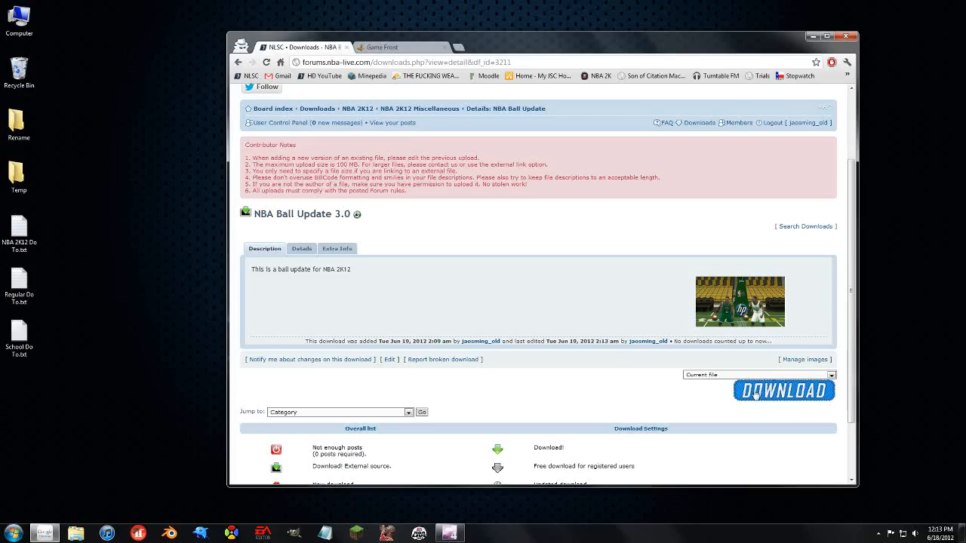
click(783, 393)
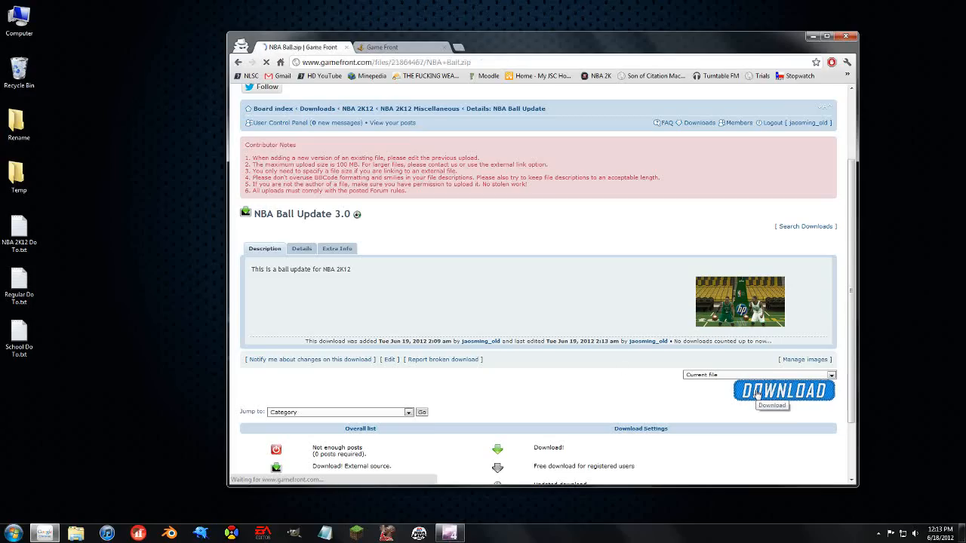
Start downloading NBA Ball.zip from its GameFront page, then return to the NLSC index.
click(785, 390)
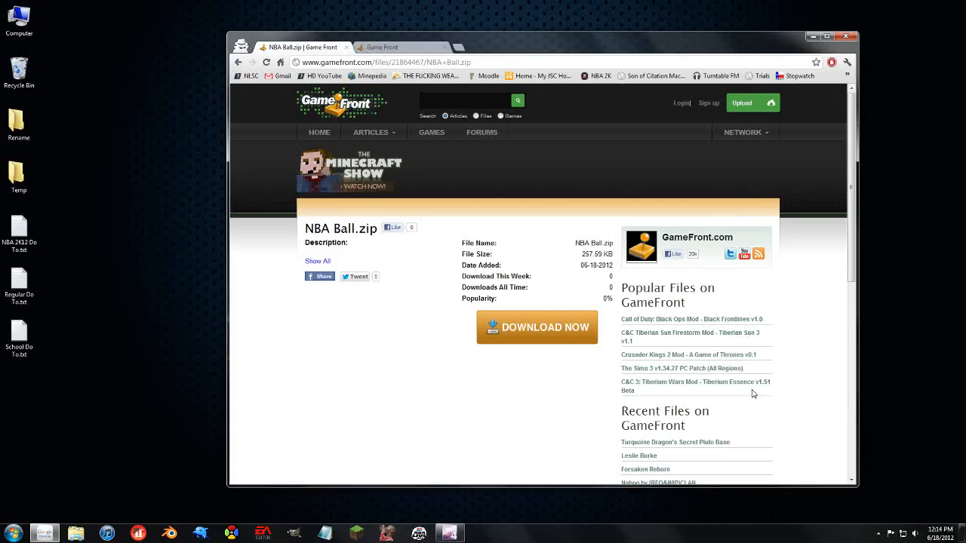
mouse_move(531, 346)
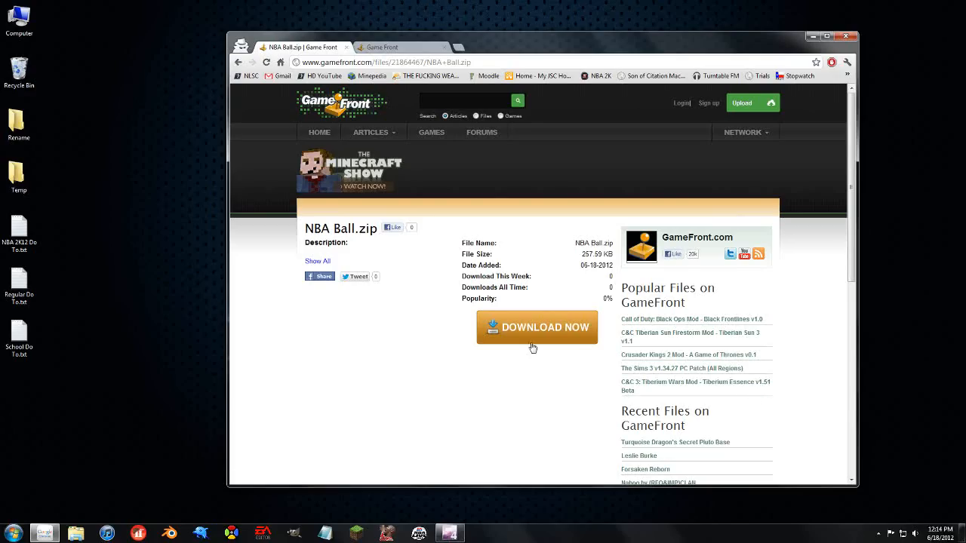
click(537, 327)
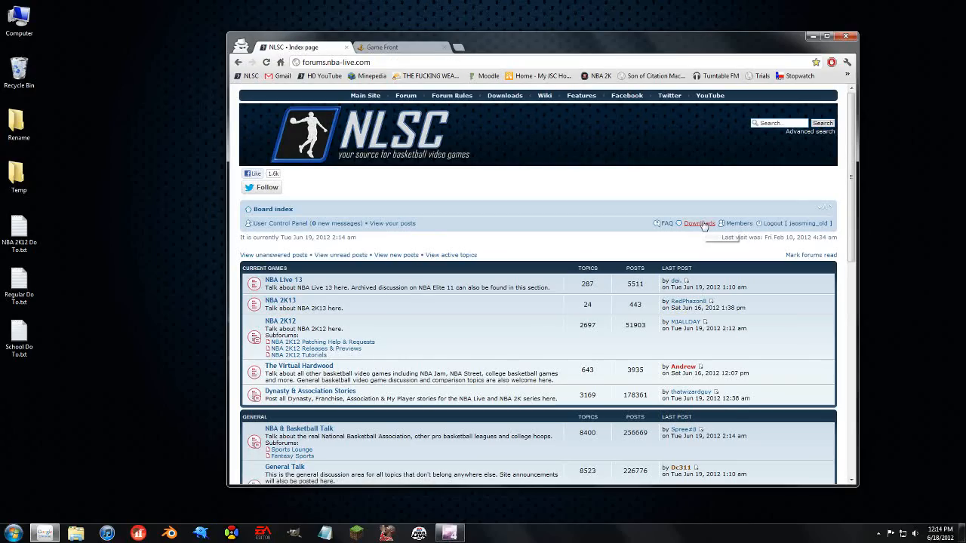
Go to NLSC's Downloads section from the forum header.
click(698, 224)
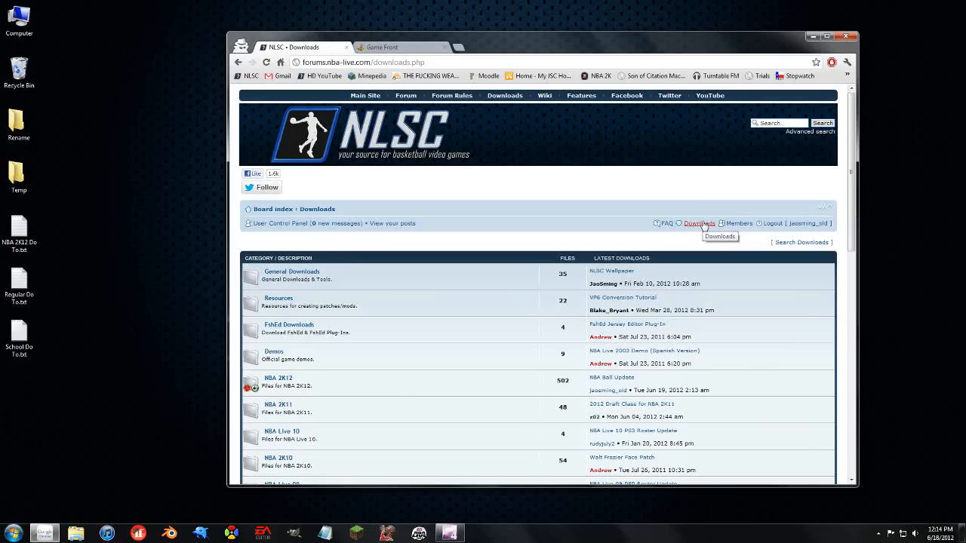
mouse_move(704, 228)
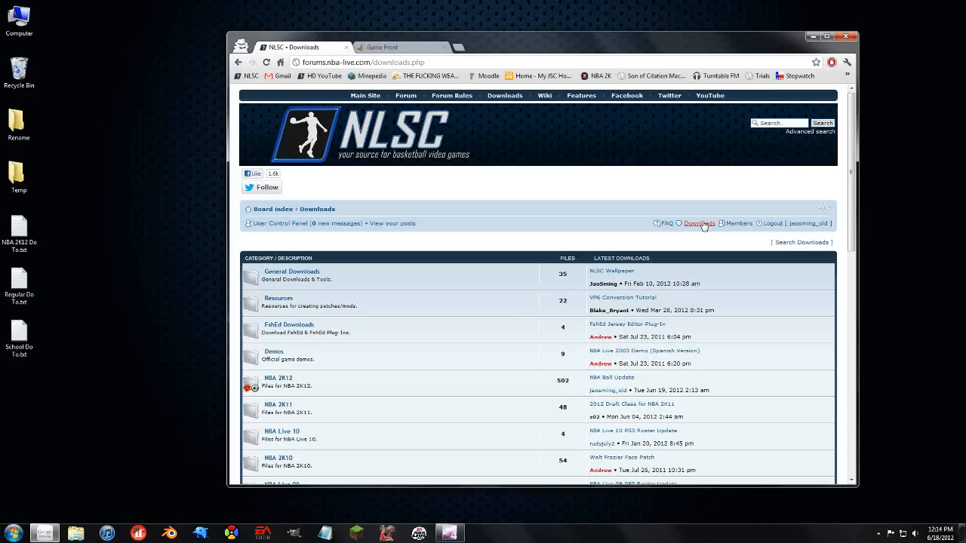
mouse_move(459, 239)
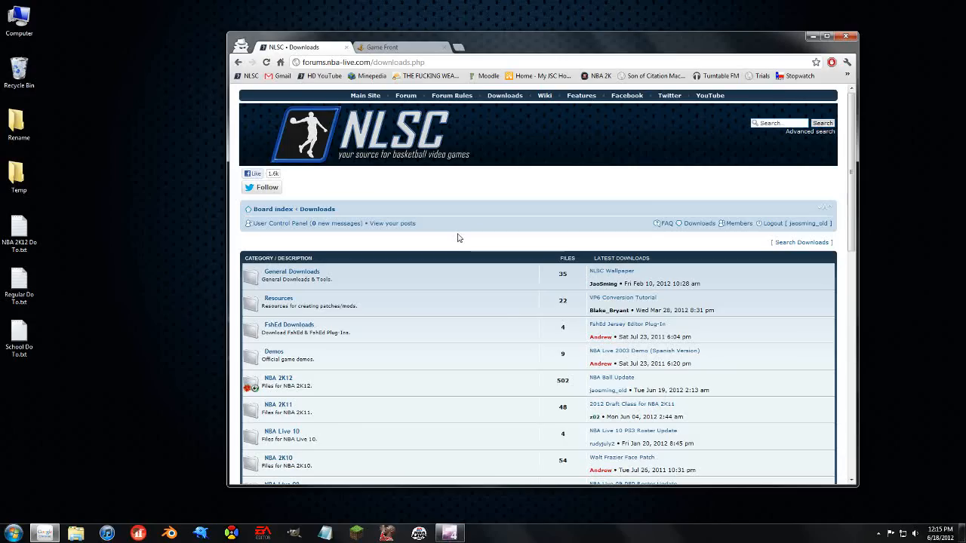
mouse_move(520, 193)
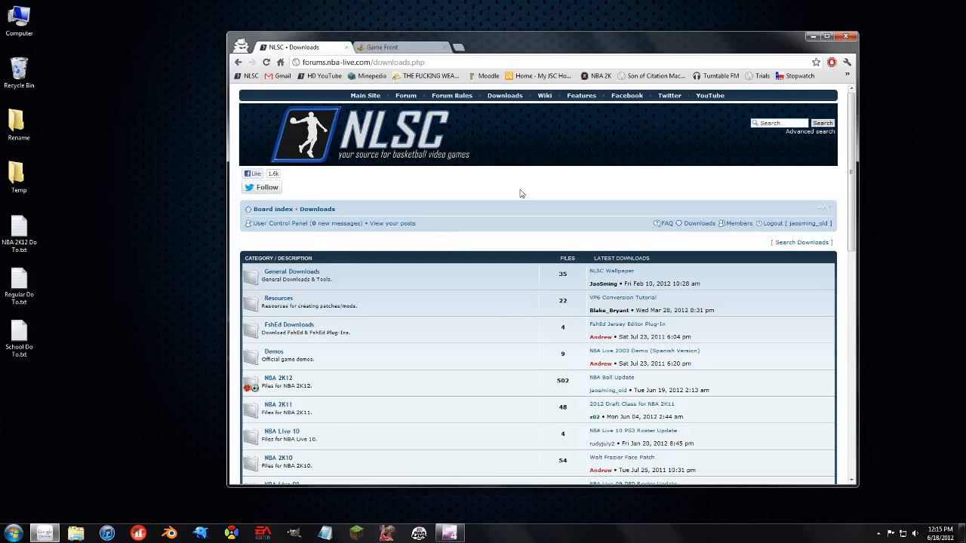
mouse_move(317, 251)
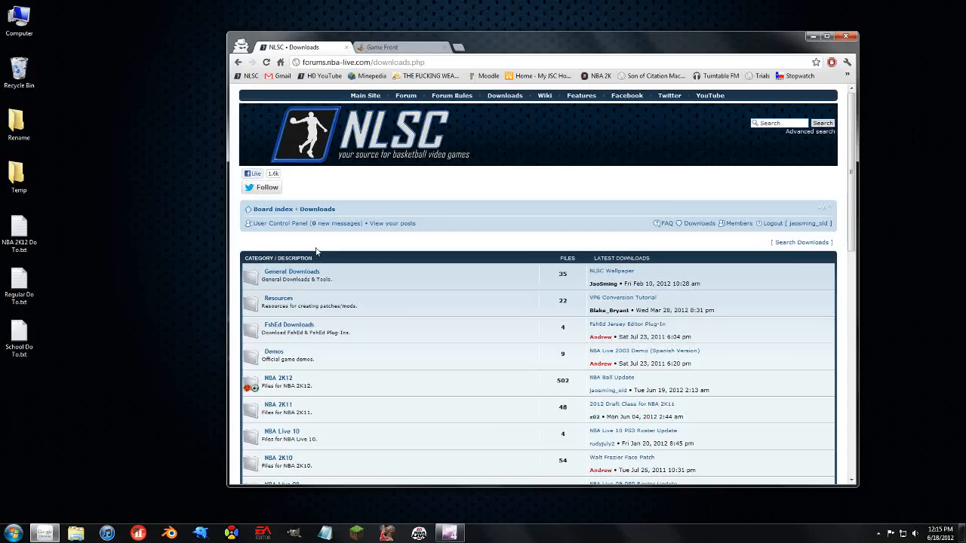
mouse_move(677, 263)
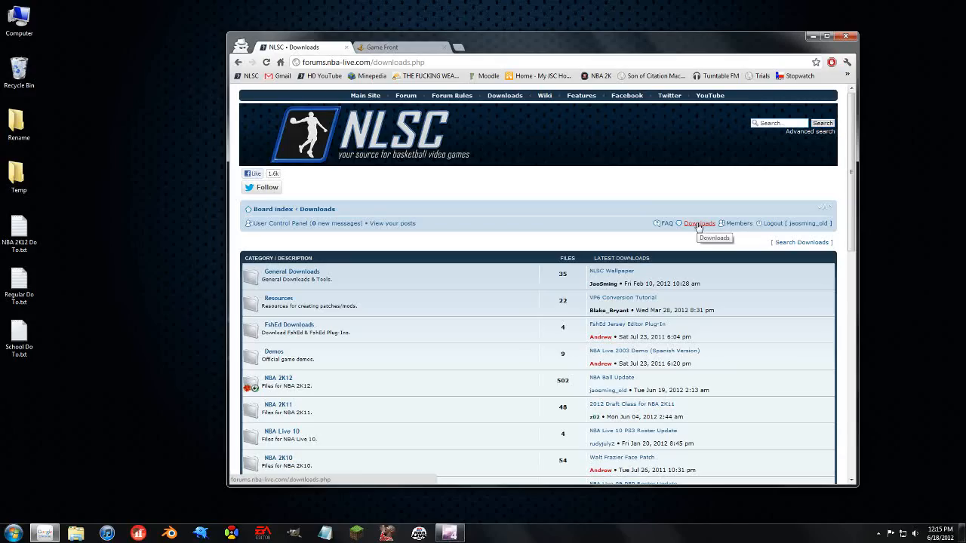
Scroll down the Downloads category listing.
scroll(down, 3)
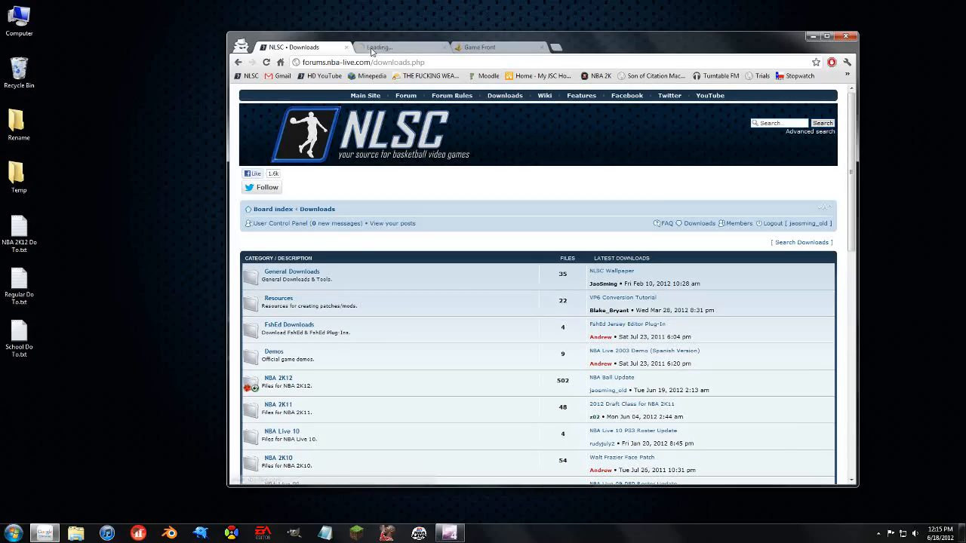
Switch to the second NLSC tab and cancel the Desktop Window Manager error dialog.
click(389, 45)
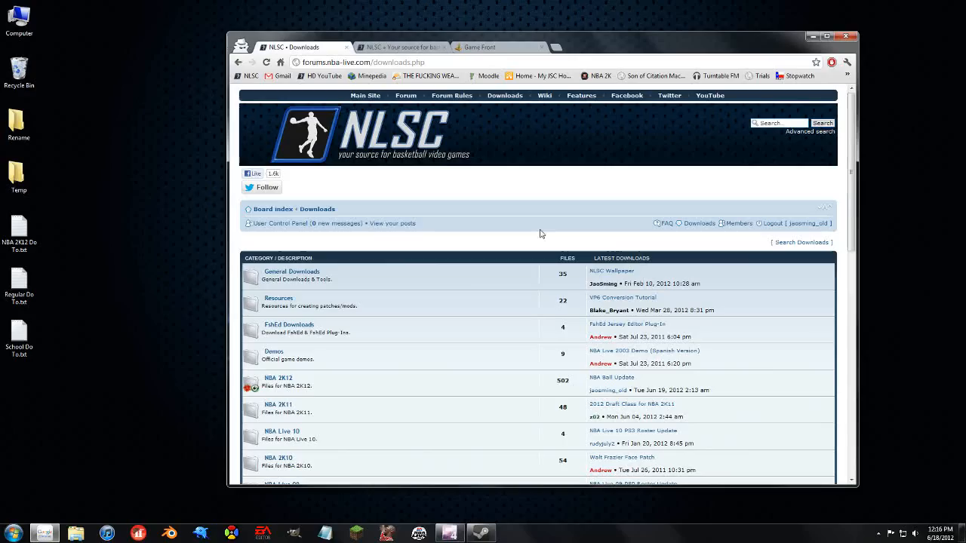
mouse_move(456, 293)
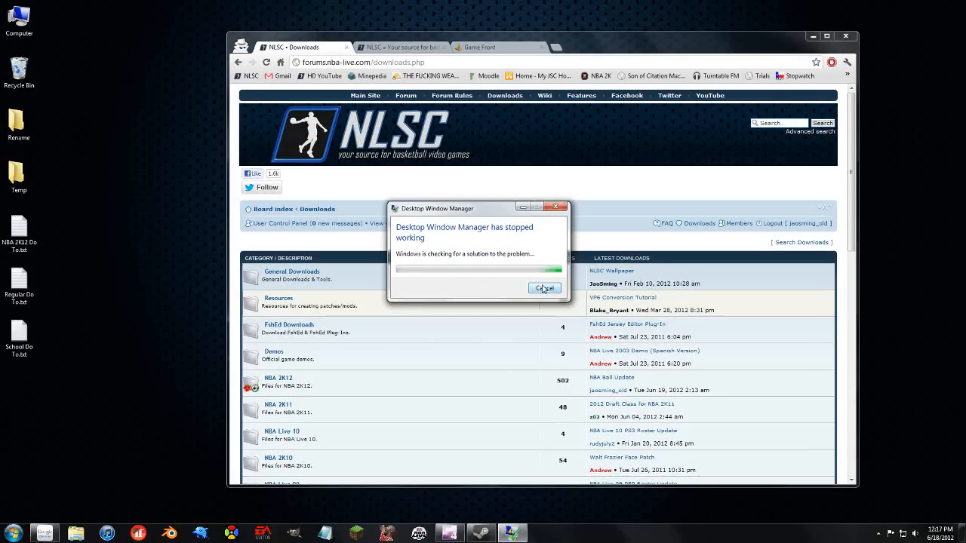
click(543, 287)
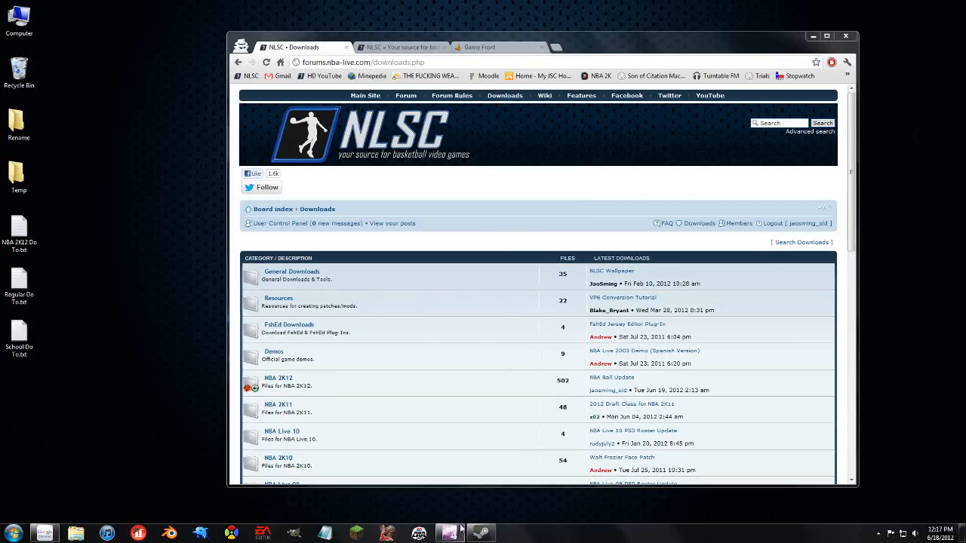